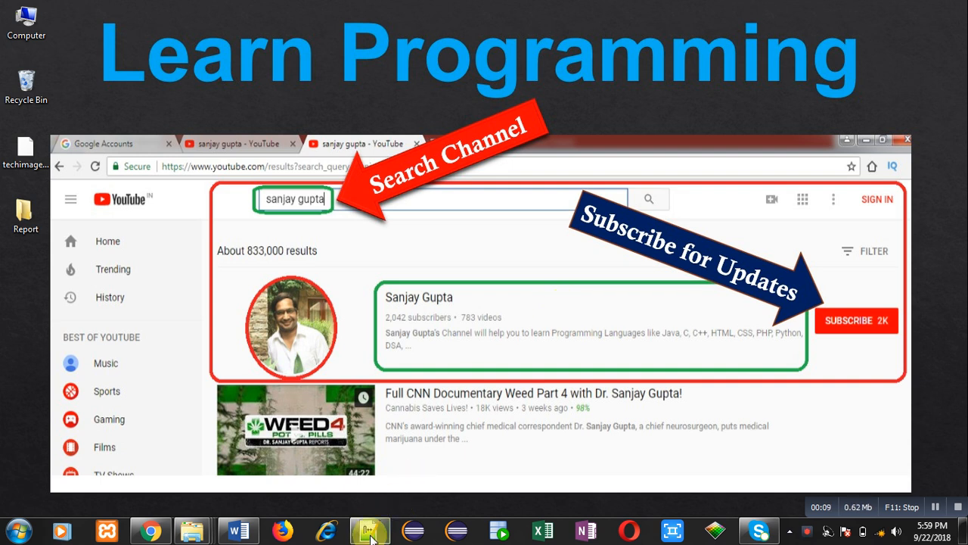
Write the comment // 0, 0, 1, 2, 3, 5, 8, 13 on the second line.
click(369, 529)
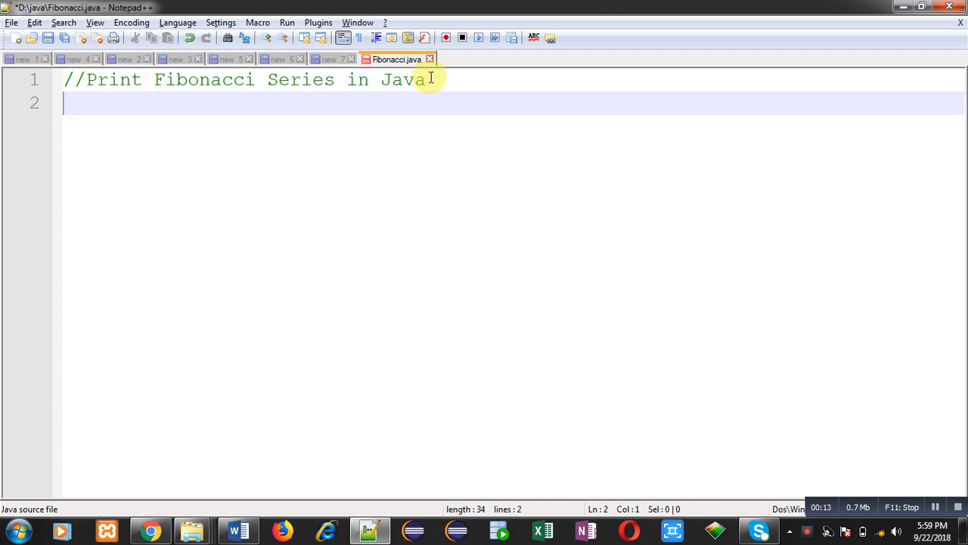
text(//)
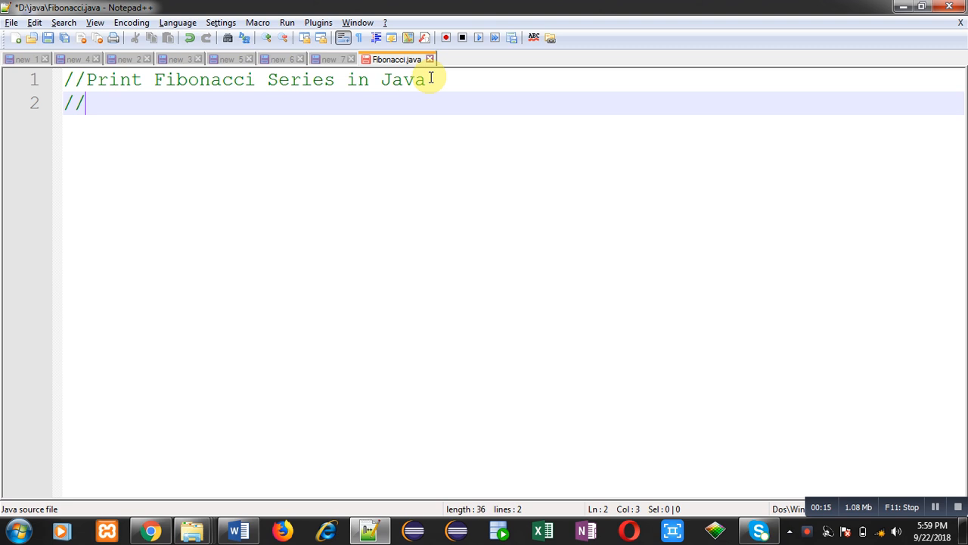
text(0)
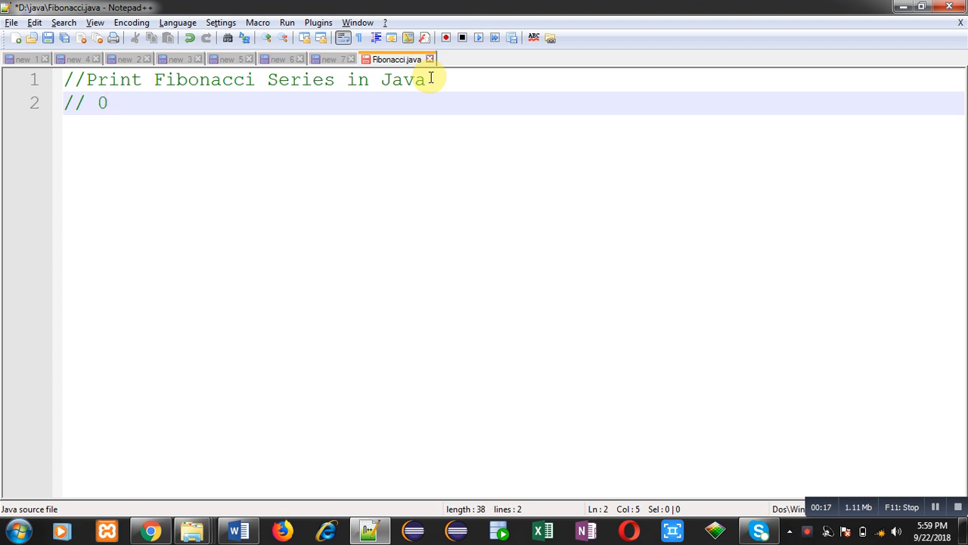
text(, 0,)
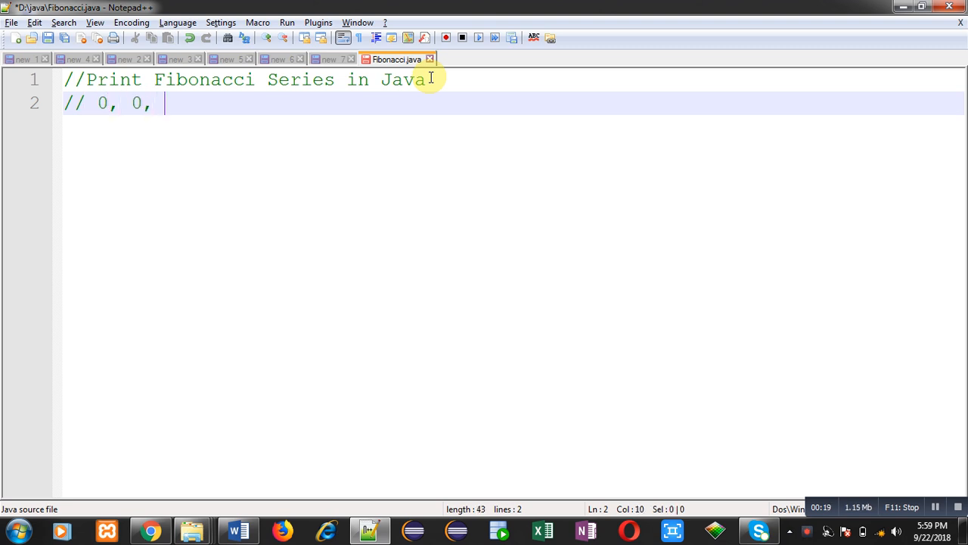
text(1, 2,)
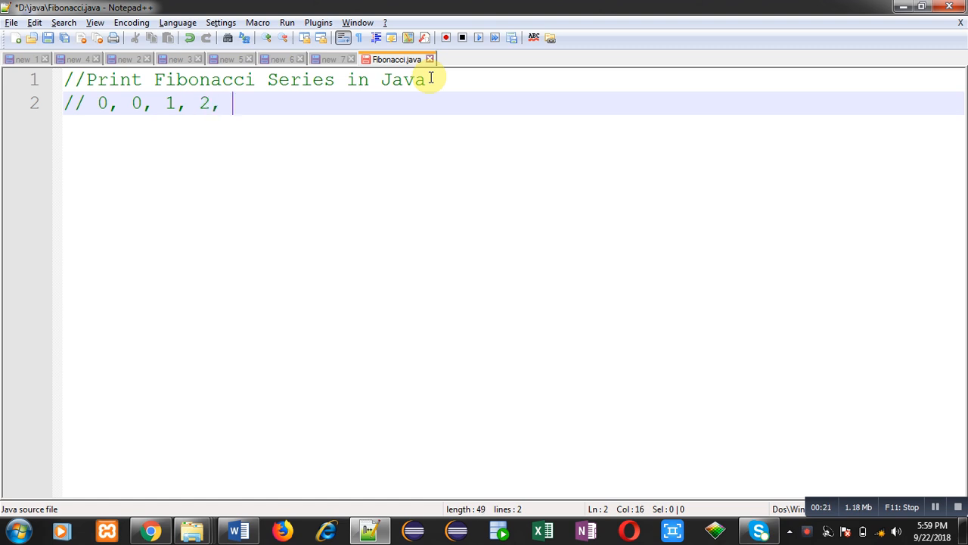
text(3, 5,)
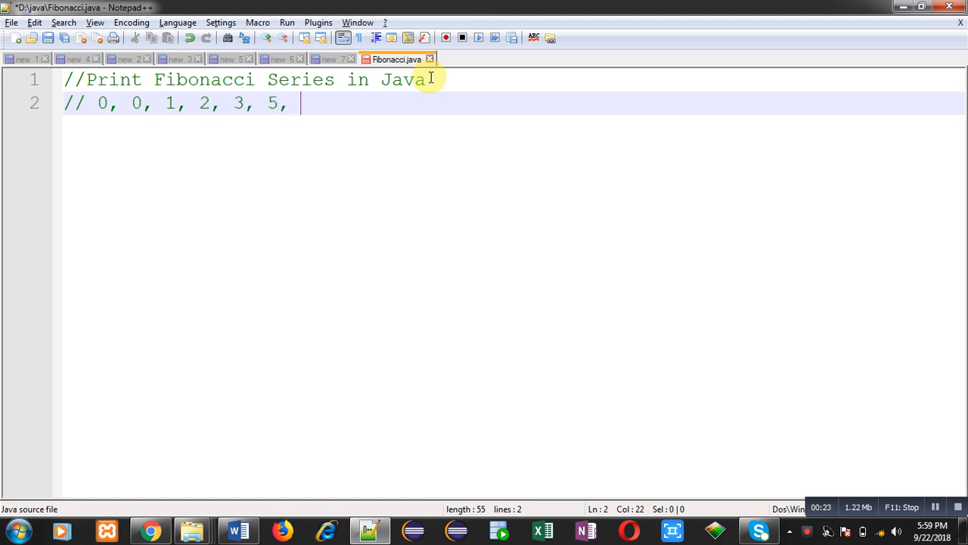
text(8,)
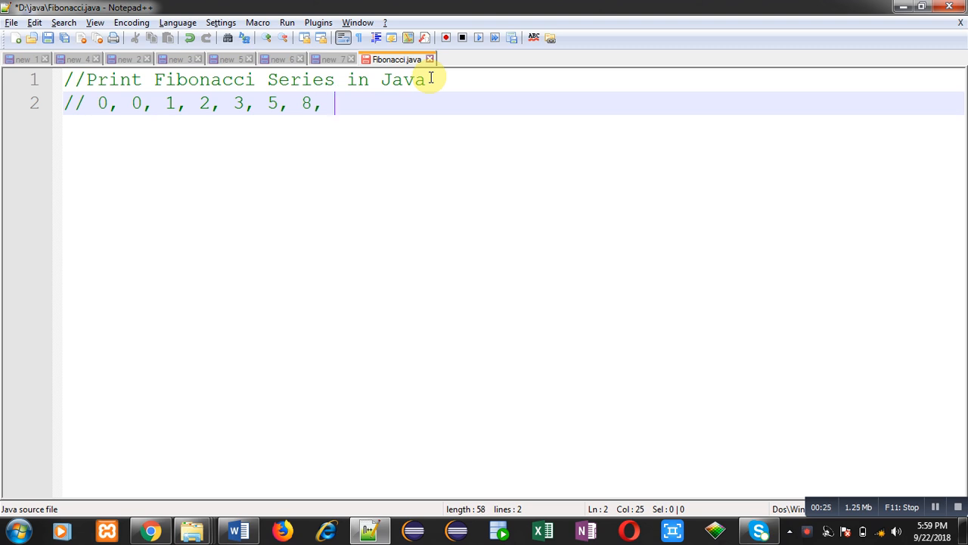
text(13)
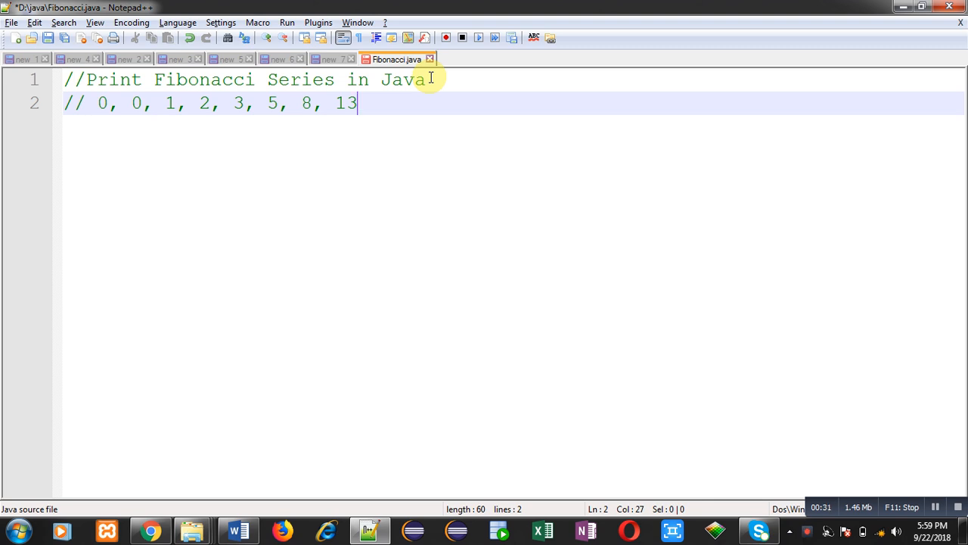
Fix the second 0 to 1 and finish the series with , 21......
click(142, 103)
text(1)
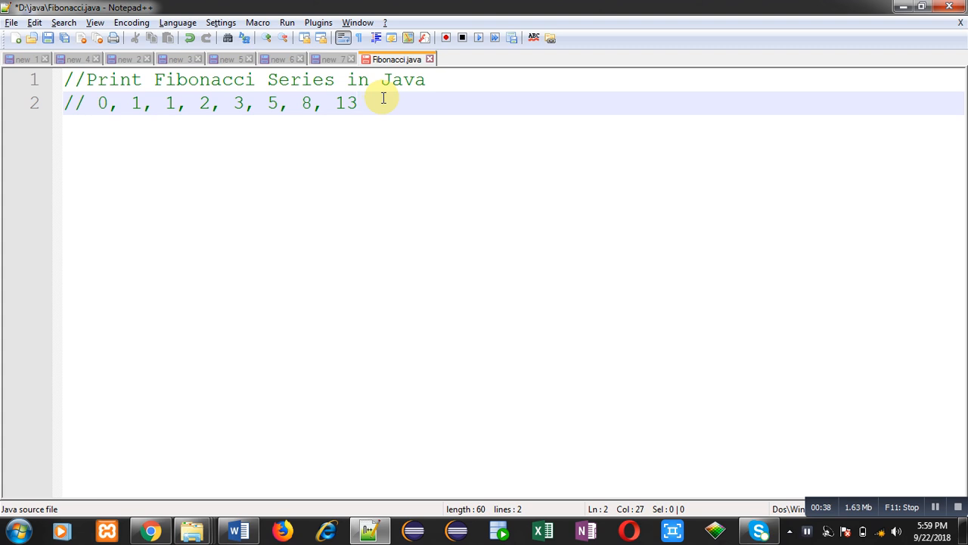
text(, 21)
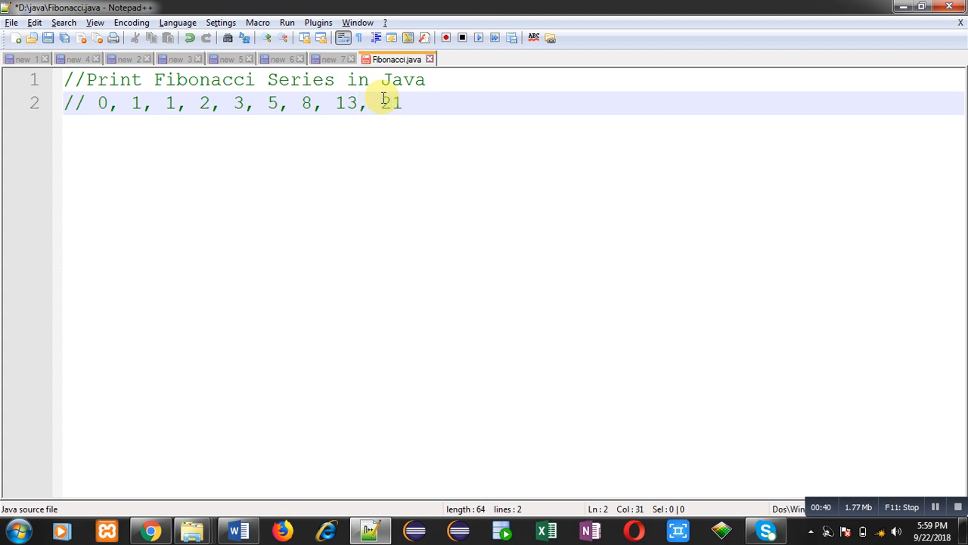
text(,,)
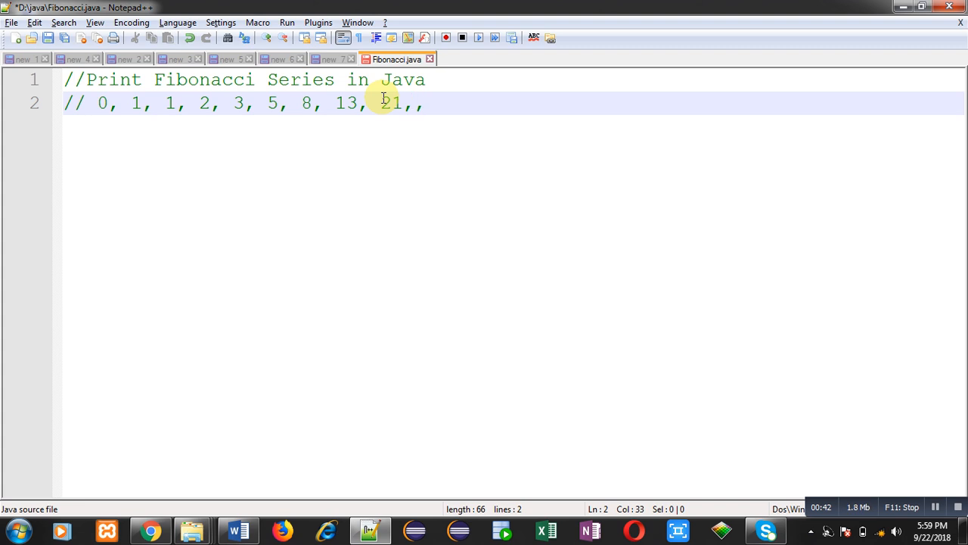
text(......)
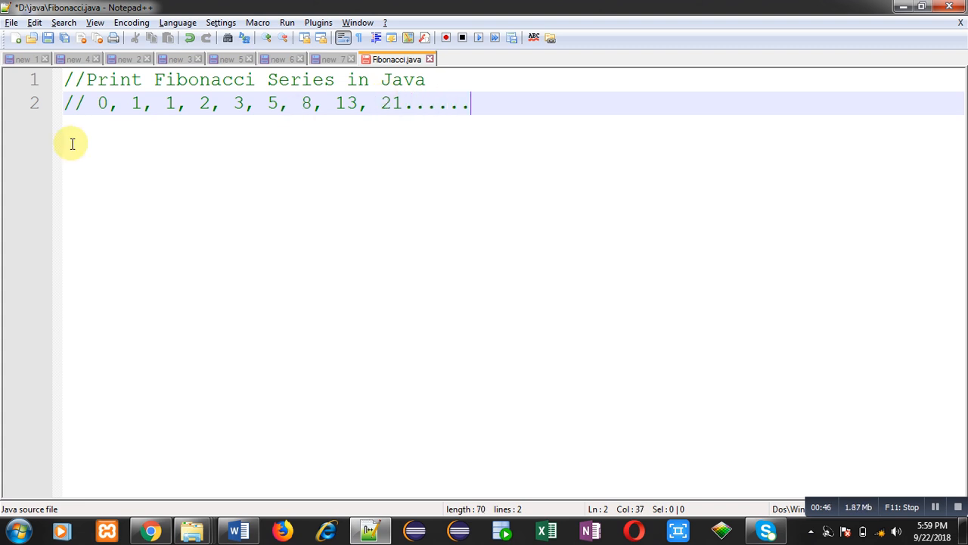
mouse_move(100, 121)
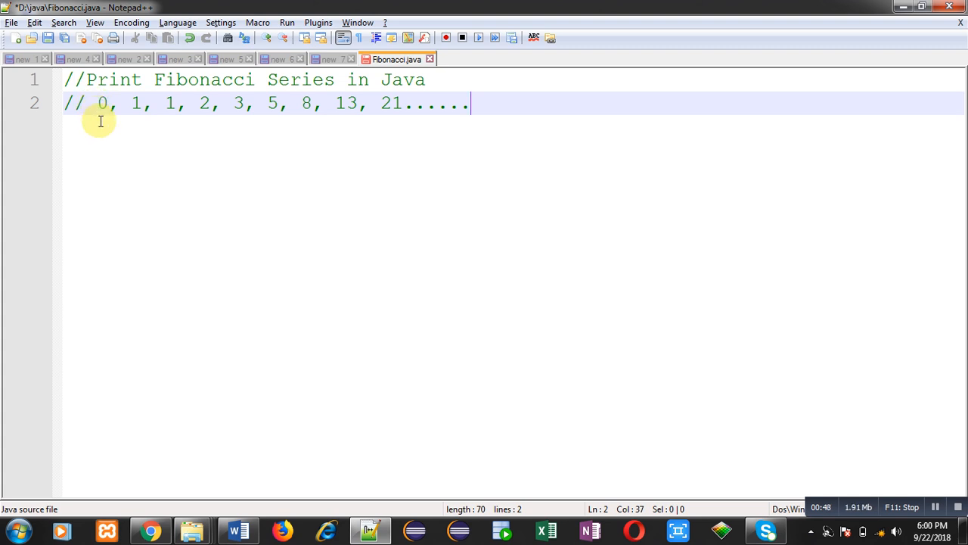
mouse_move(128, 118)
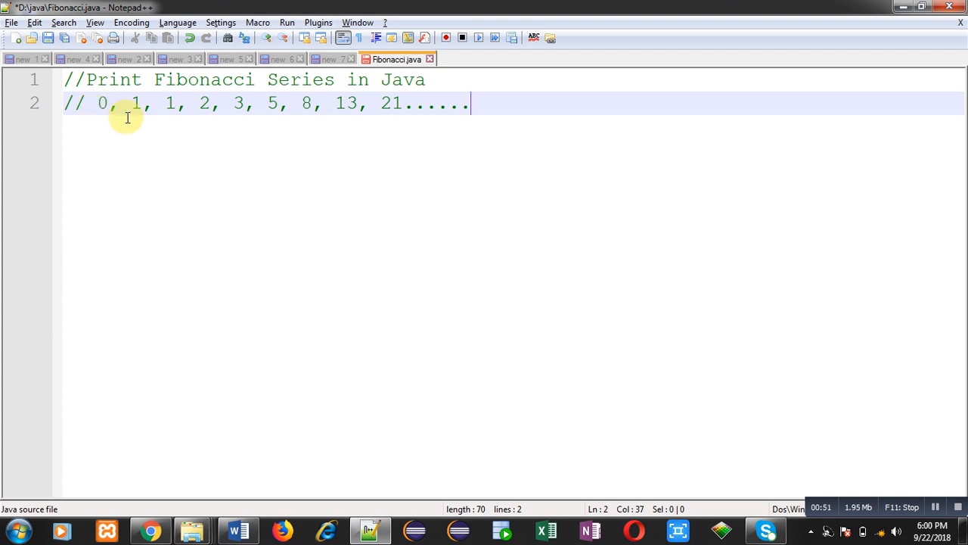
mouse_move(112, 118)
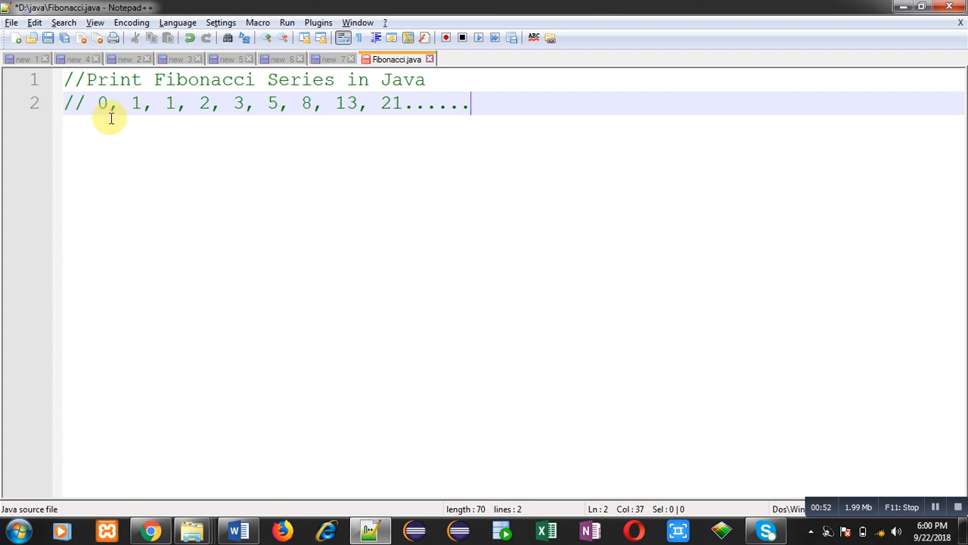
mouse_move(169, 121)
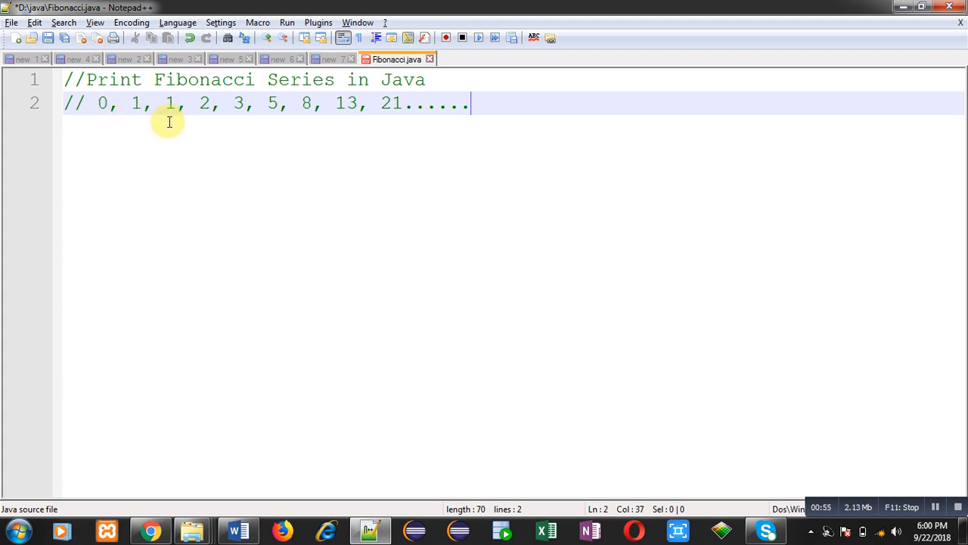
mouse_move(226, 133)
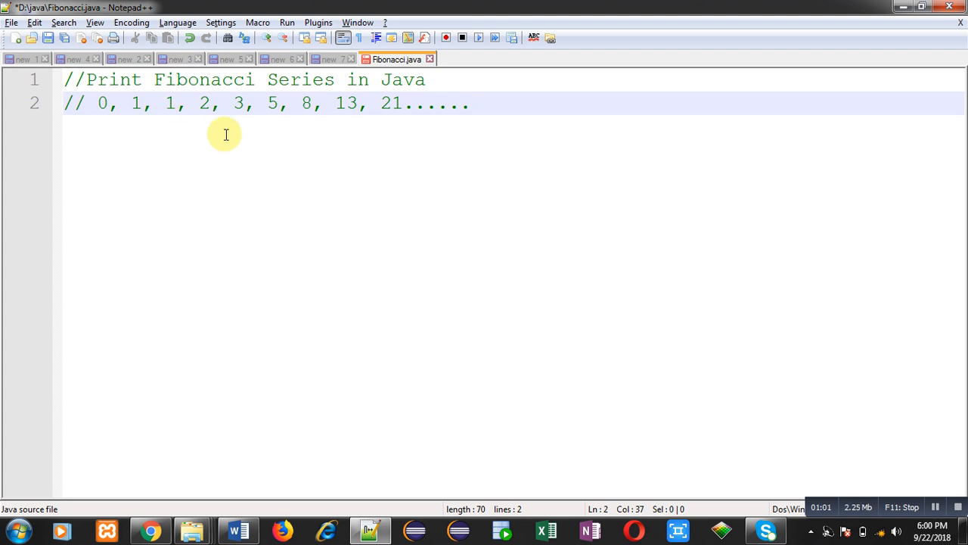
mouse_move(345, 144)
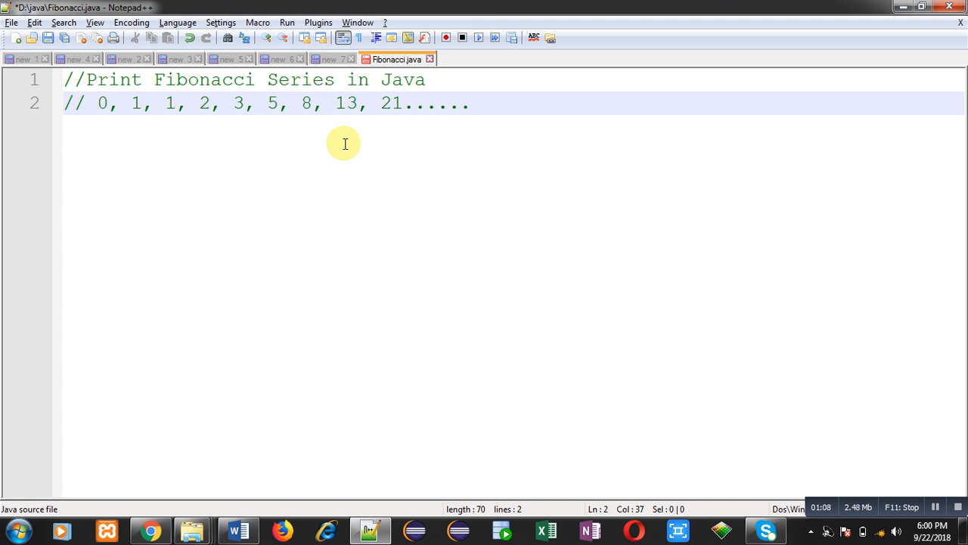
Add import java.util.Scanner; and start public class Fibonacci.
text(import java.u)
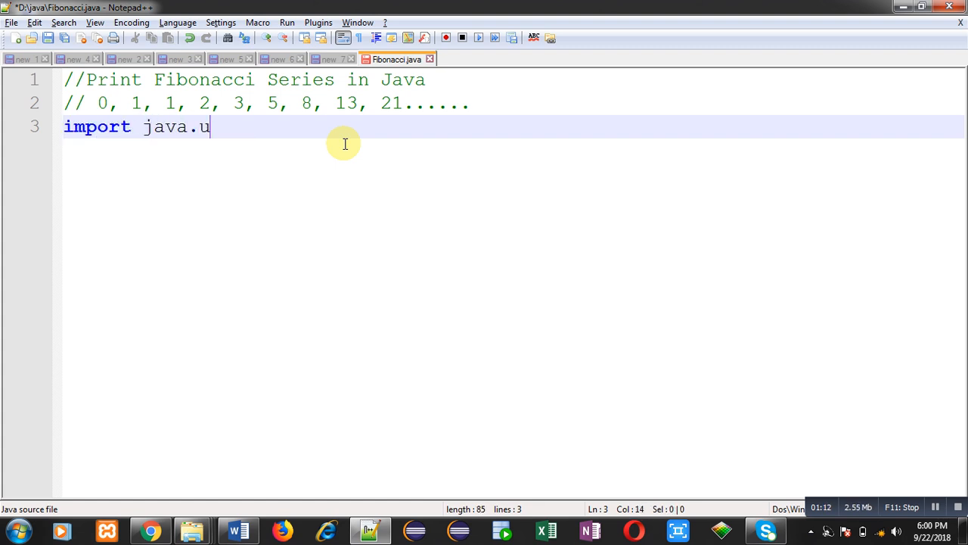
text(til.Scanner;)
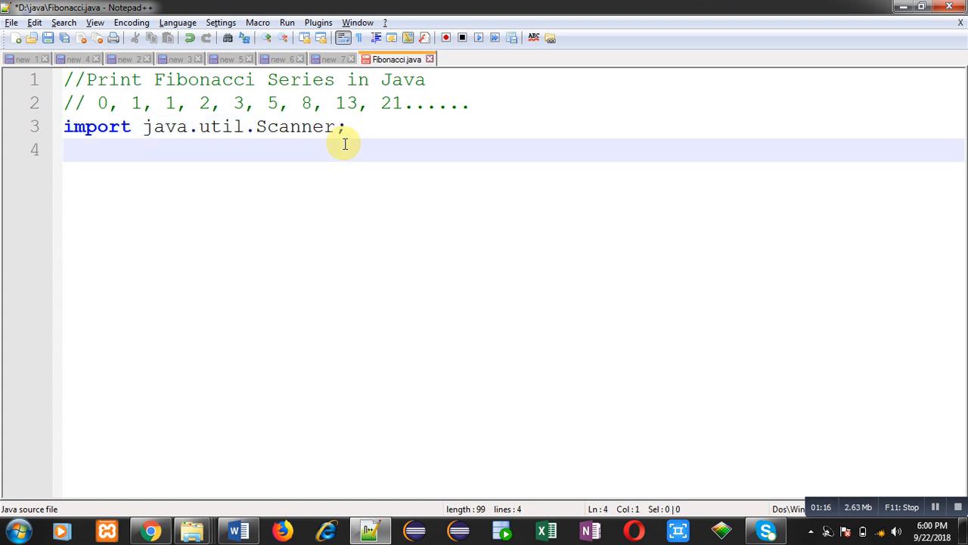
text(public)
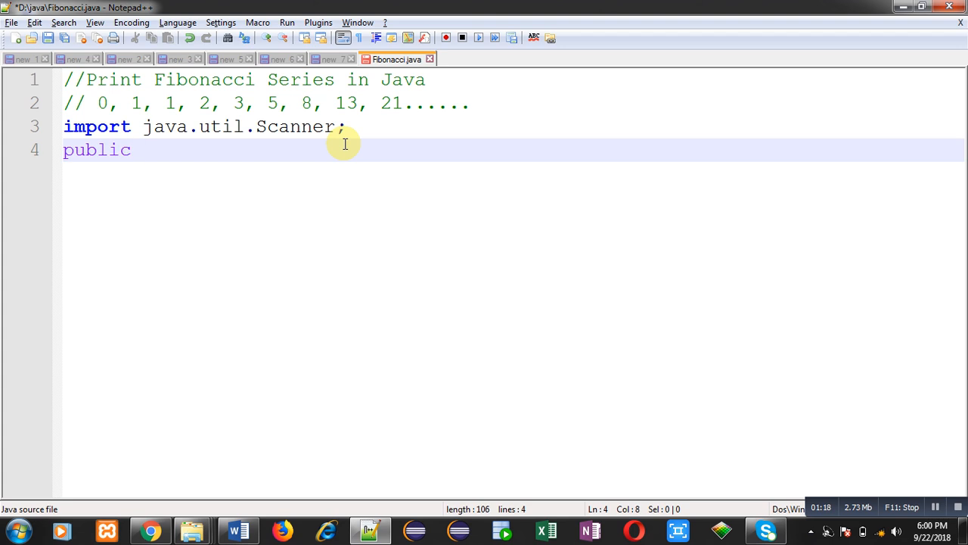
text(class Fibonacci)
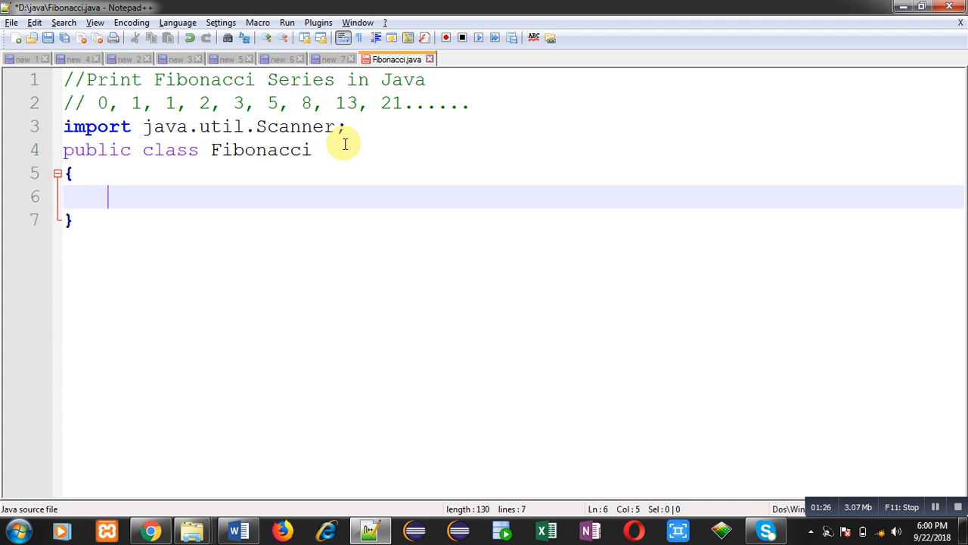
Add an empty public static void main(String args[]) method inside the class.
text(public st)
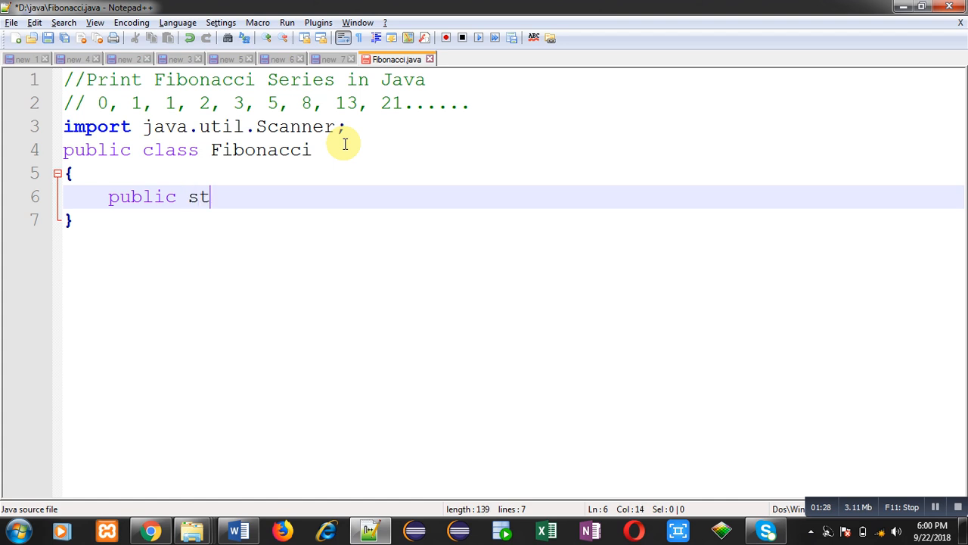
text(atic void)
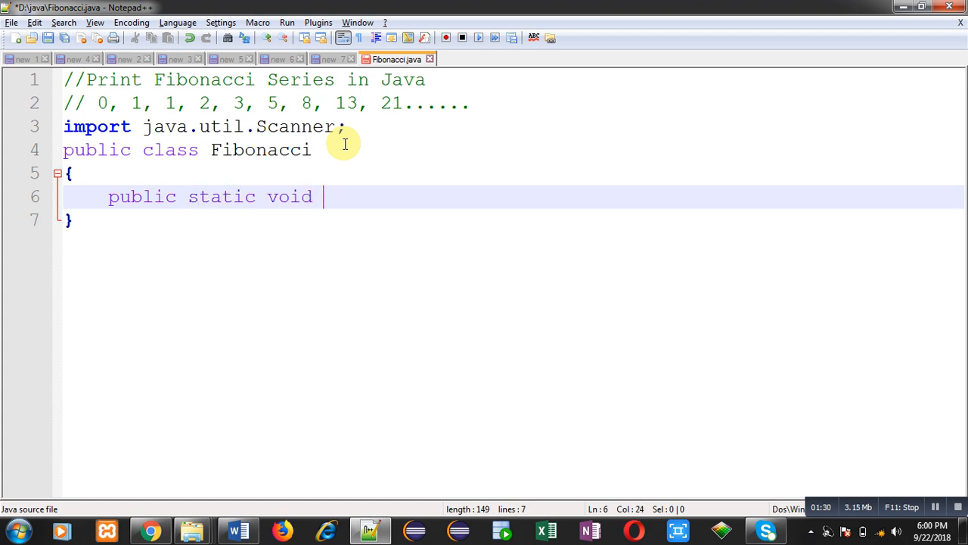
text(main(STring ar)
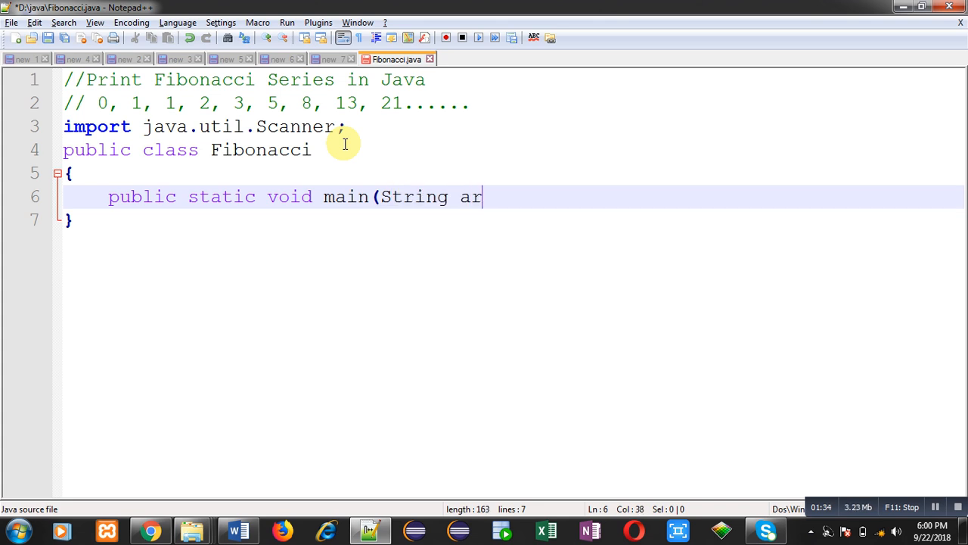
text(gs[]))
text({)
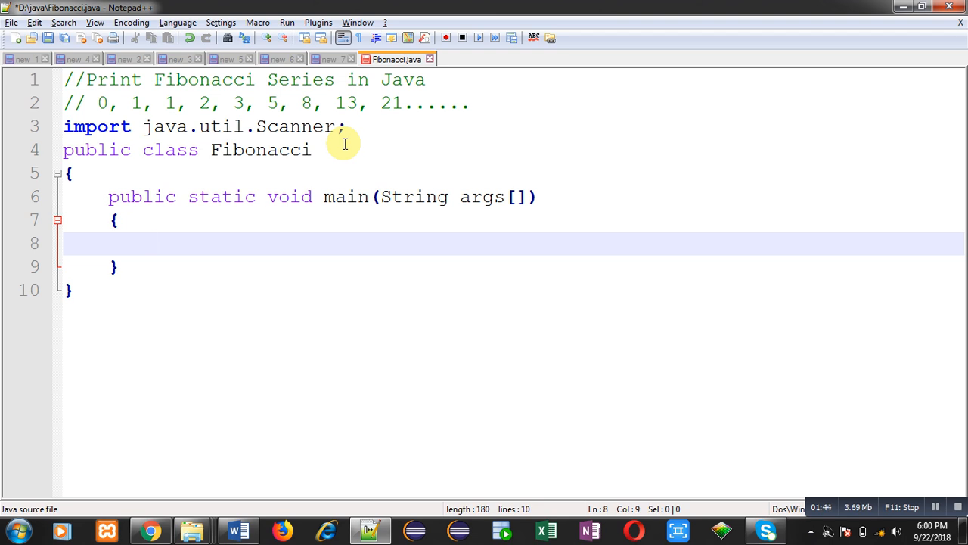
Declare int temp=0, temp1=1, temp2=0, i, n; inside main.
text(int tem)
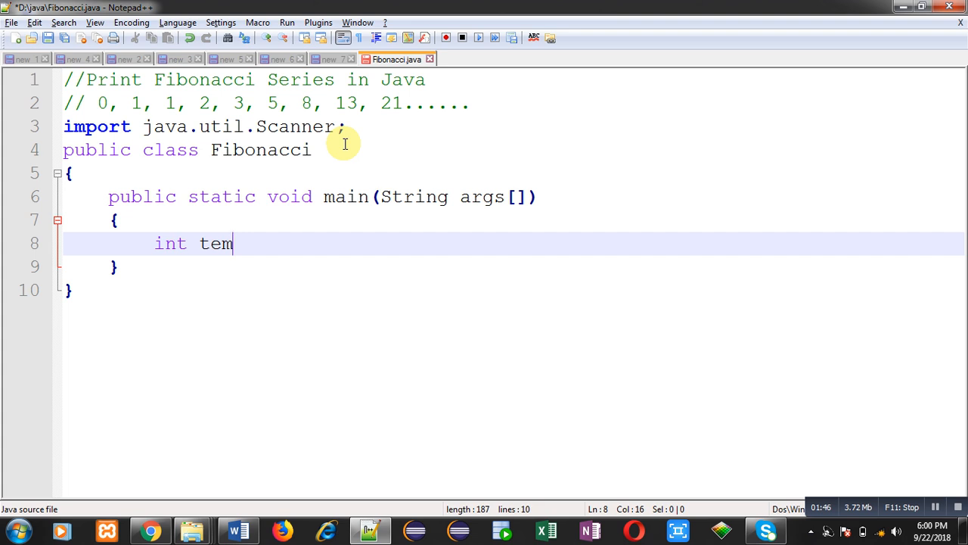
text(p=0,temp)
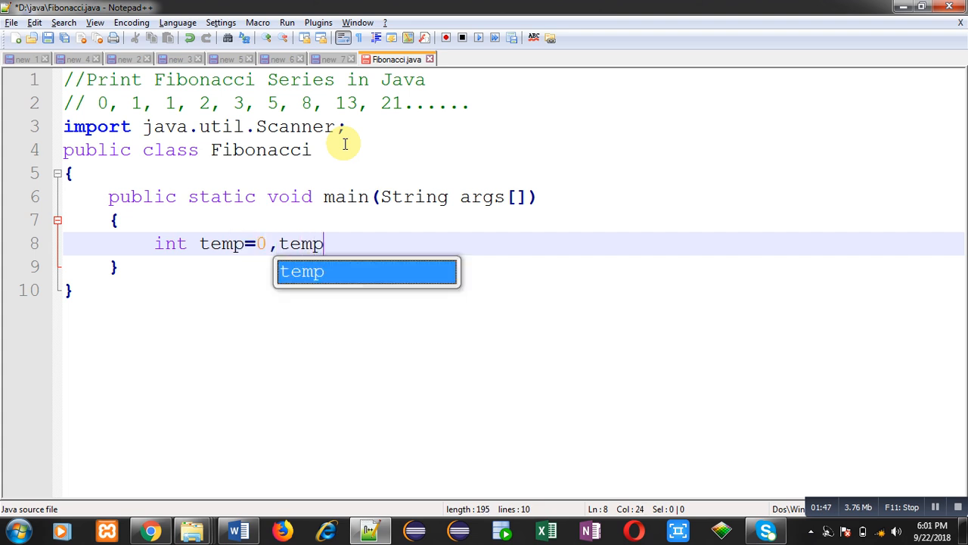
text(1=1)
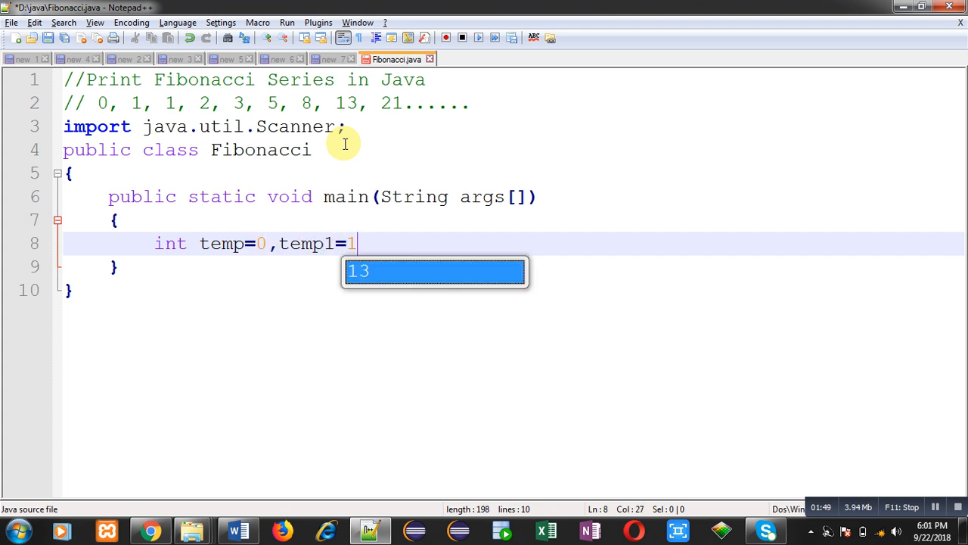
text(, temp)
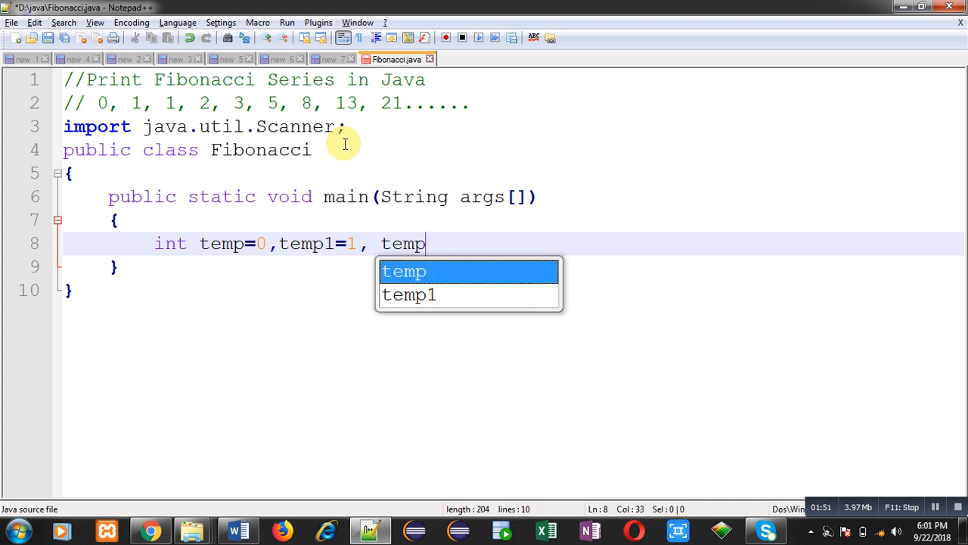
text(2=0)
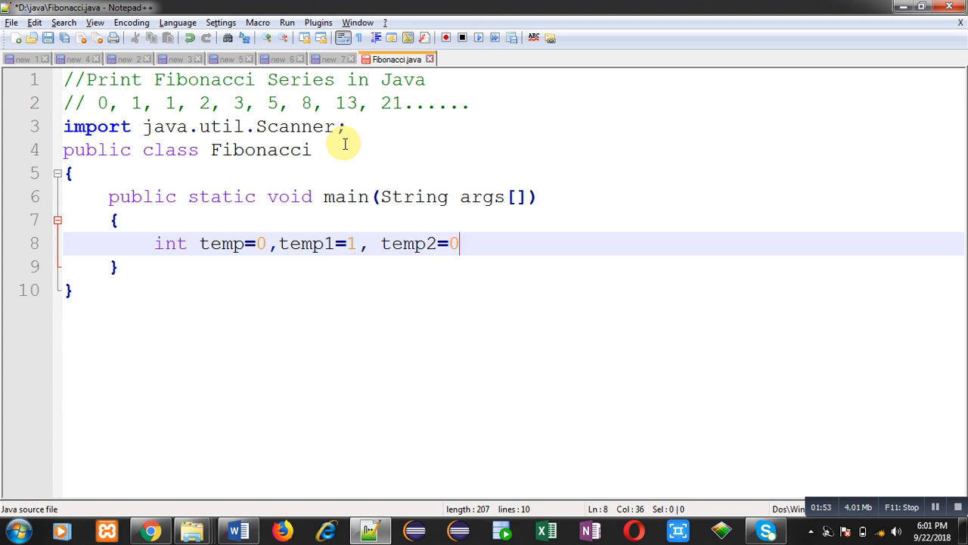
text(,i;)
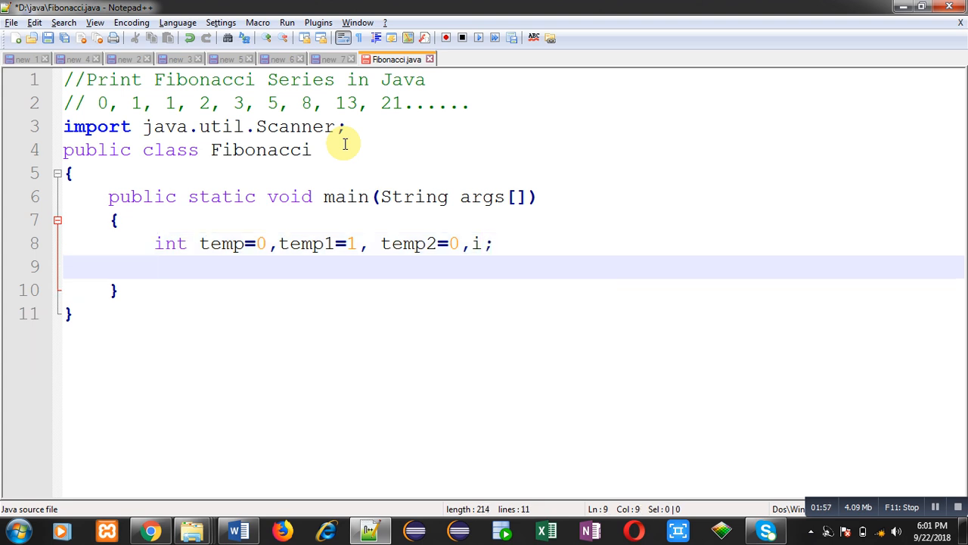
text(,n)
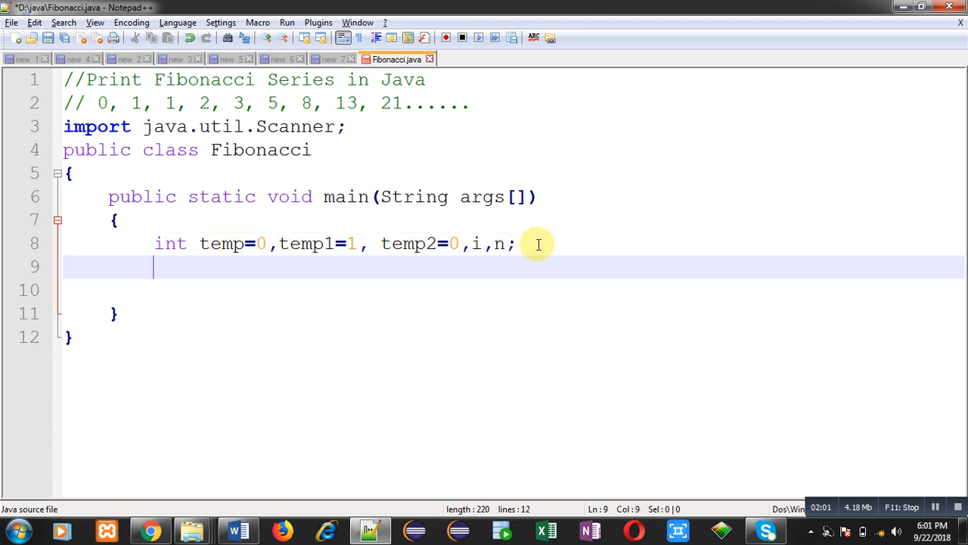
Write Scanner input = new Scanner(System.in); after the declarations.
text(Scanner)
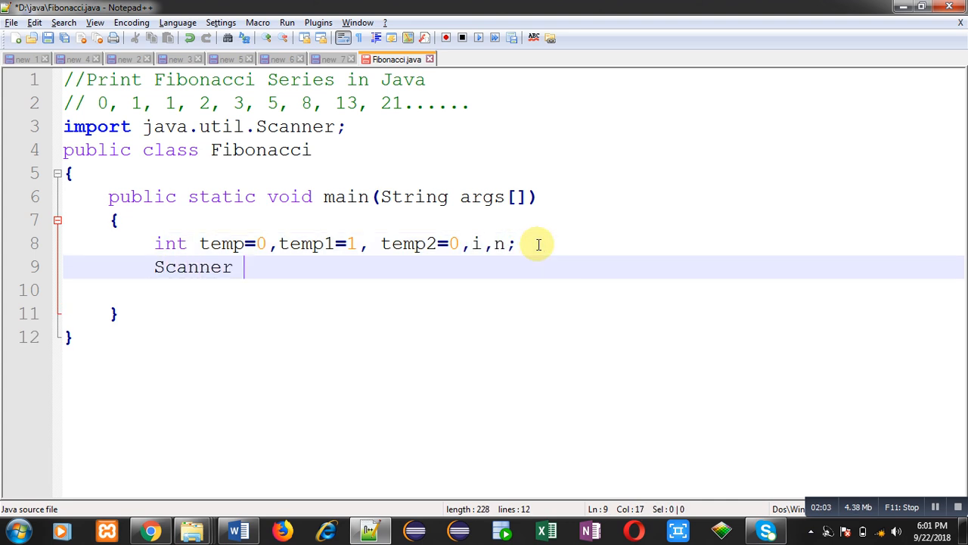
text(input =)
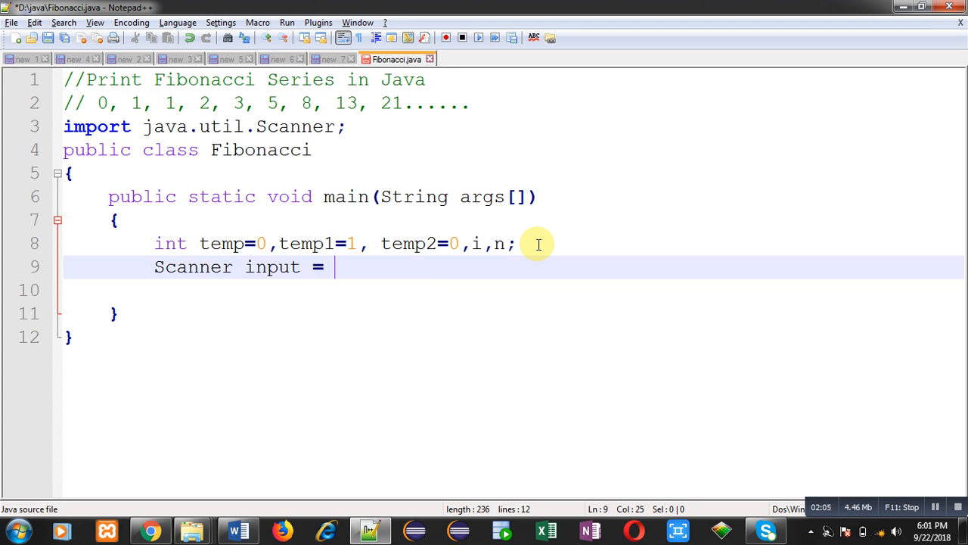
text(new Scanner ()
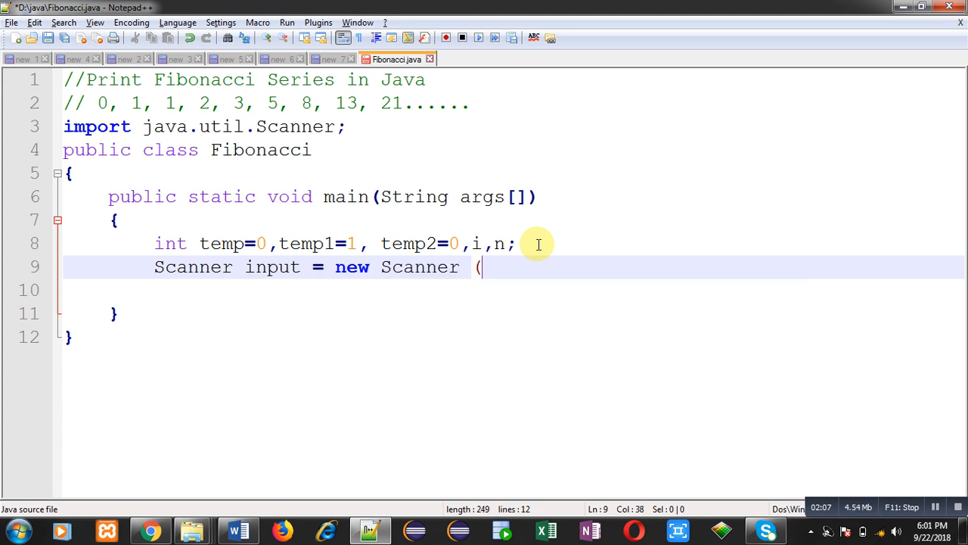
text(System.in);)
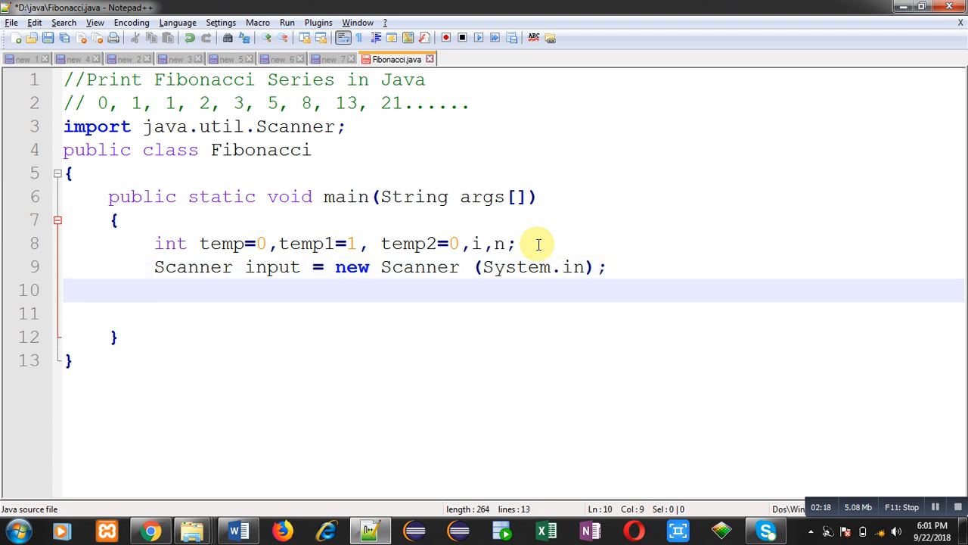
Print the prompt "How many numbers of fibonacci you want to print" with System.out.println.
text(System.)
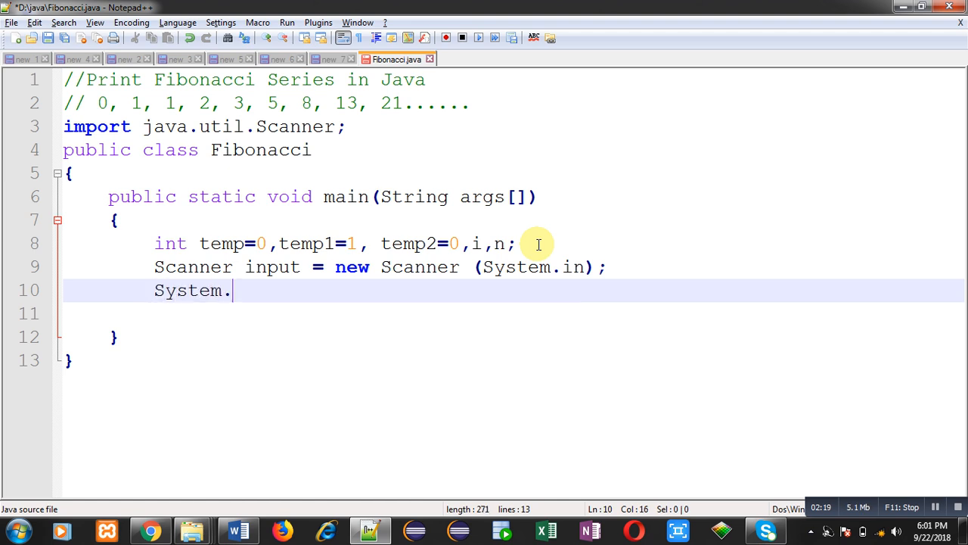
text(out.pr)
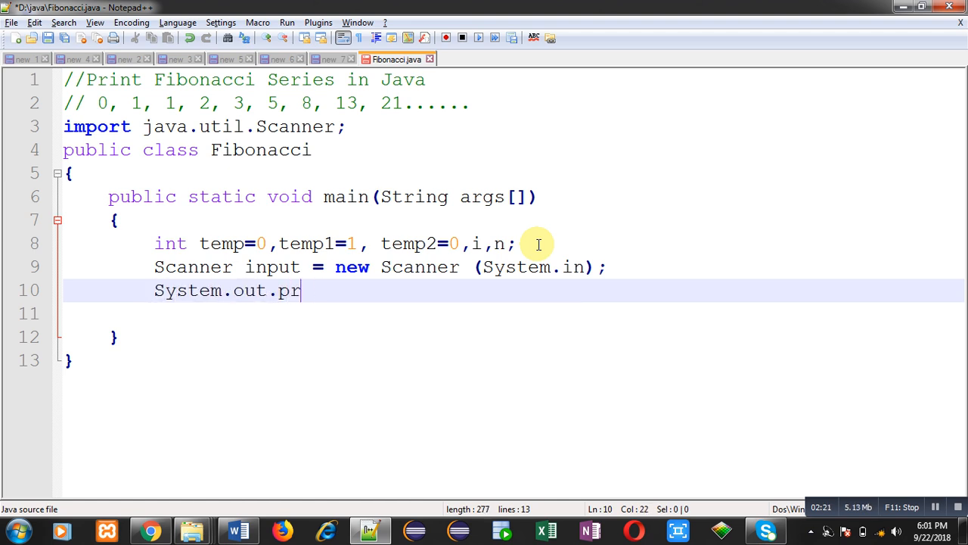
text(intln(")
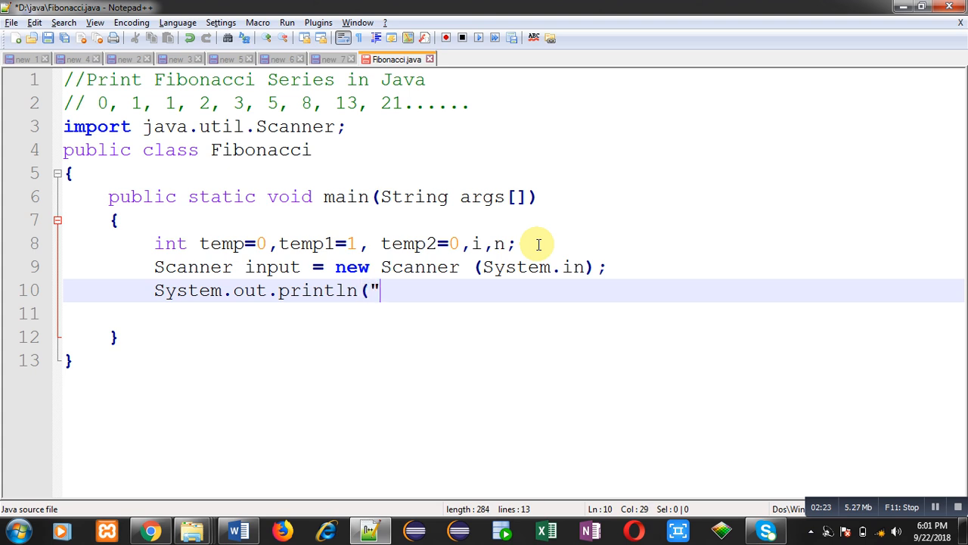
text(How)
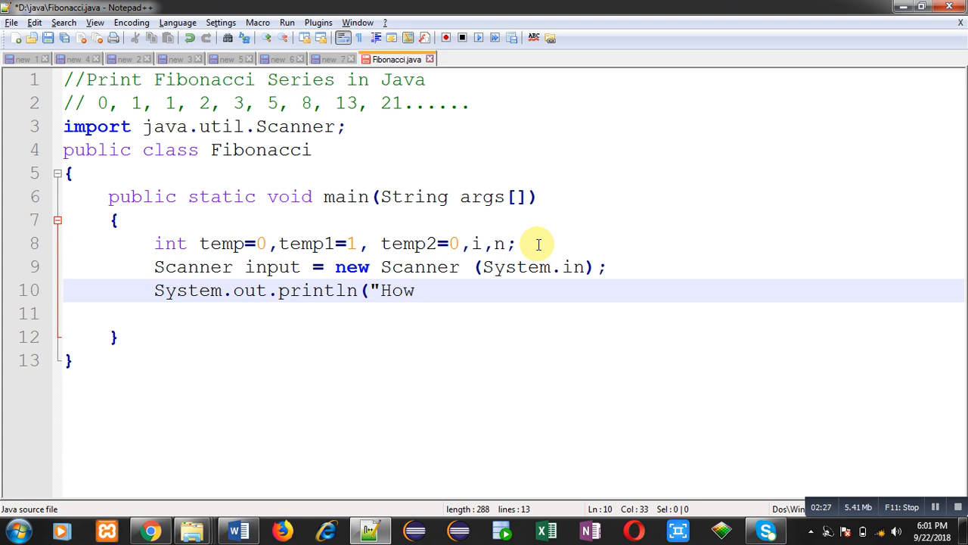
text(many numbe)
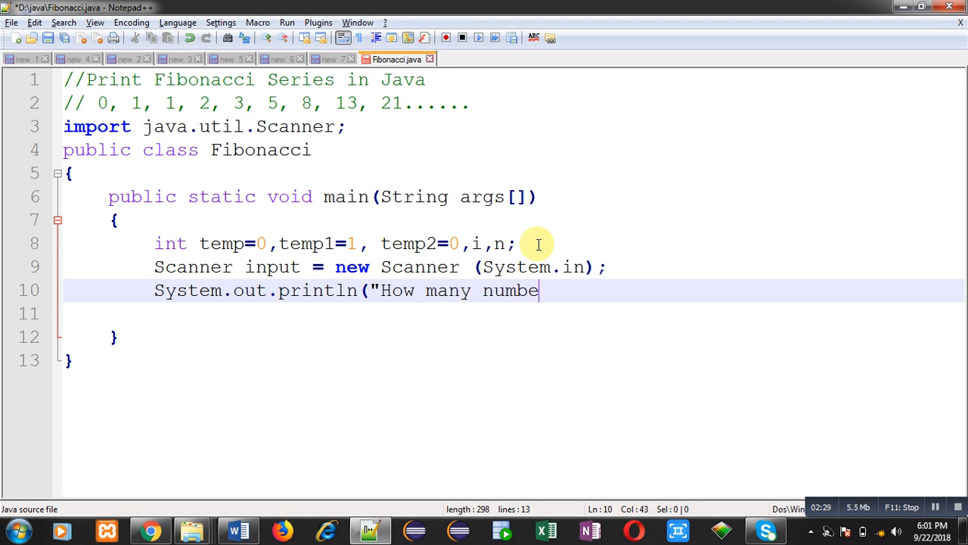
text(rs)
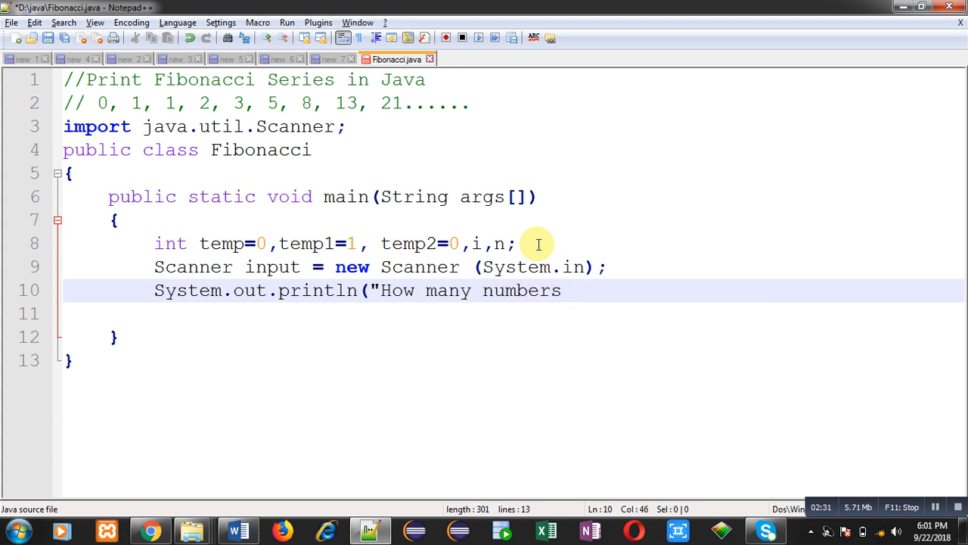
text(of fi)
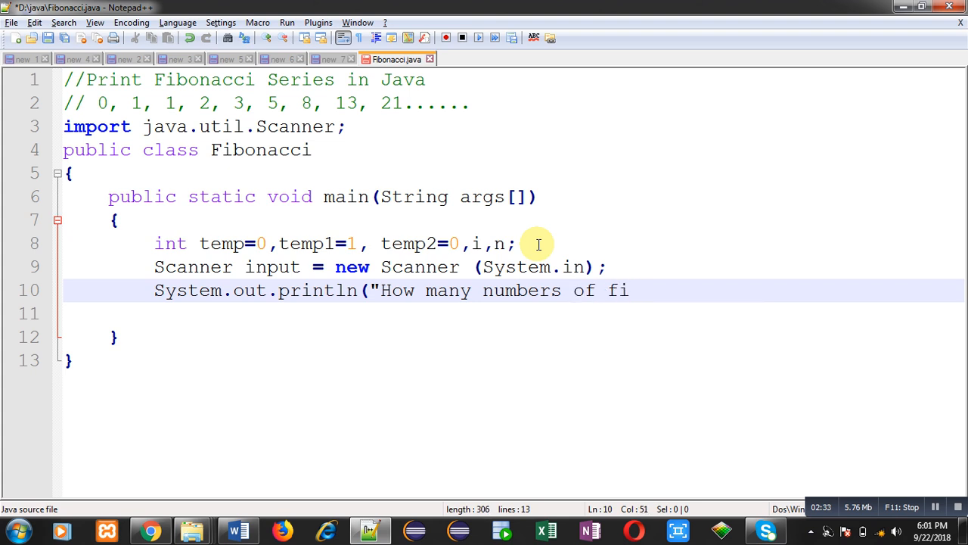
text(bonacci yo)
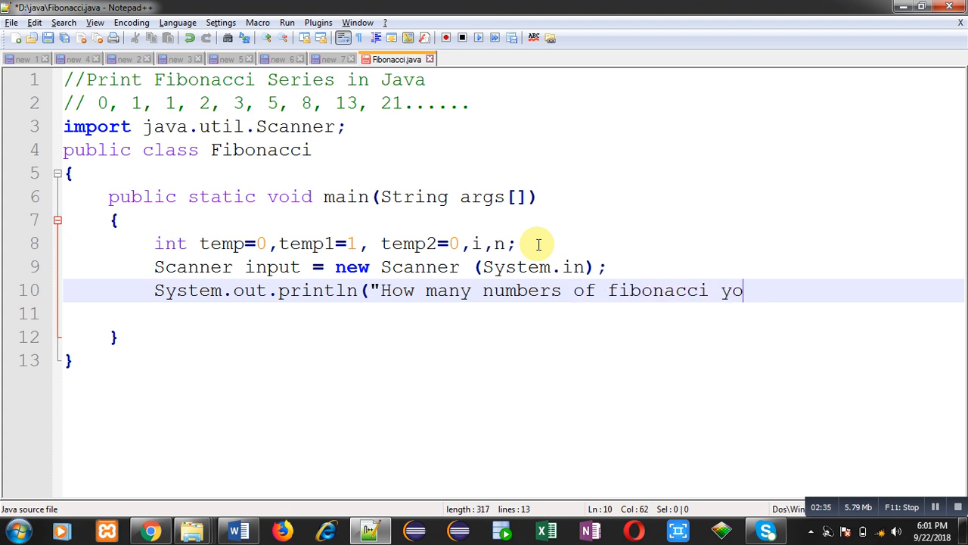
text(u want to print");)
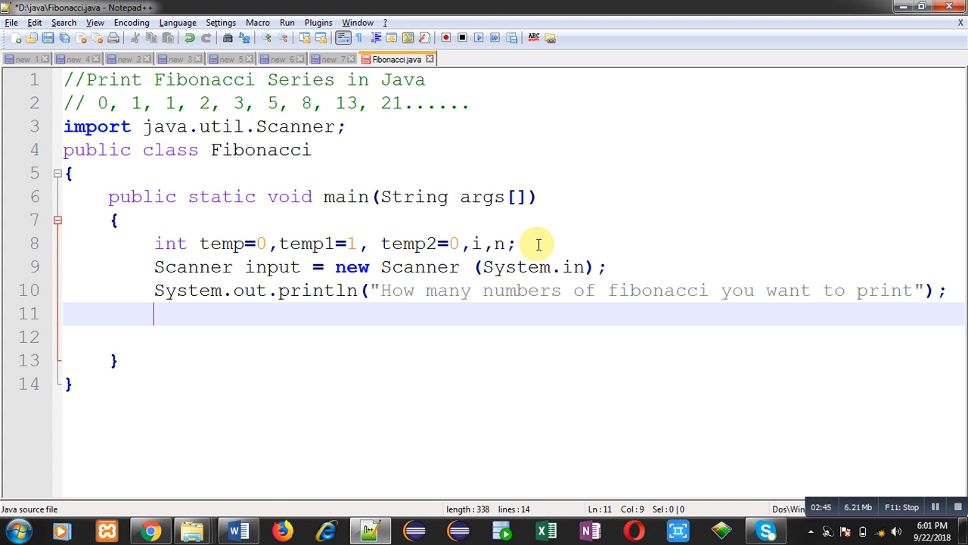
Read the count with n = input.nextInt();.
text(n =)
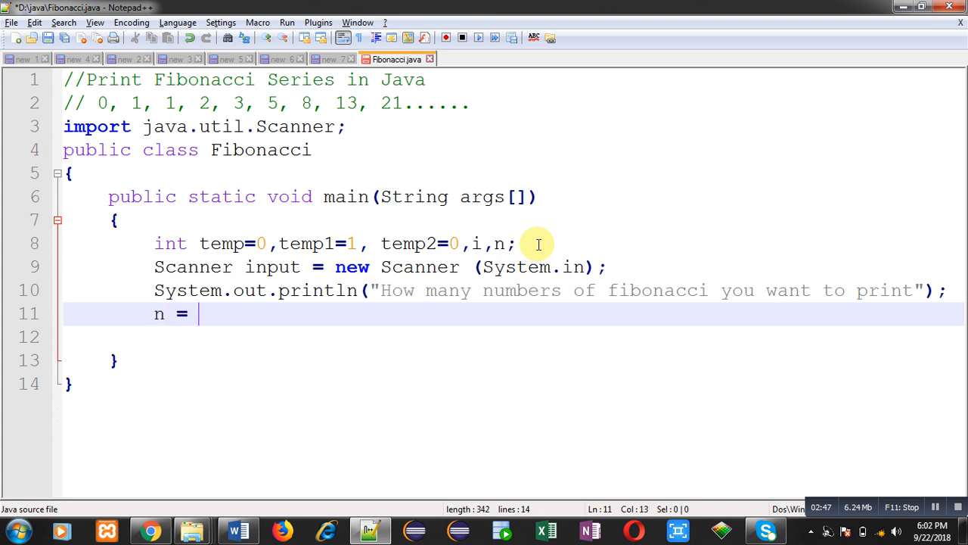
text(input.)
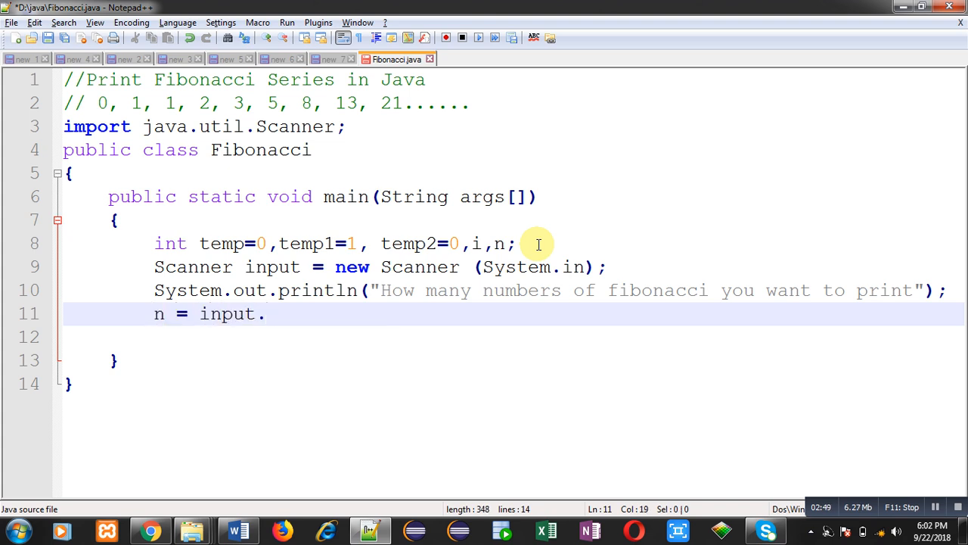
text(nextInt())
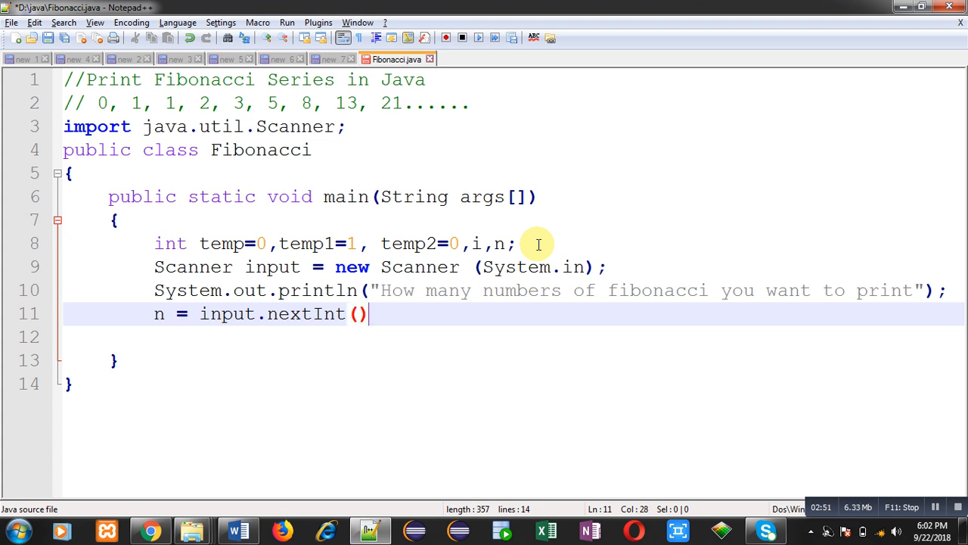
text(;)
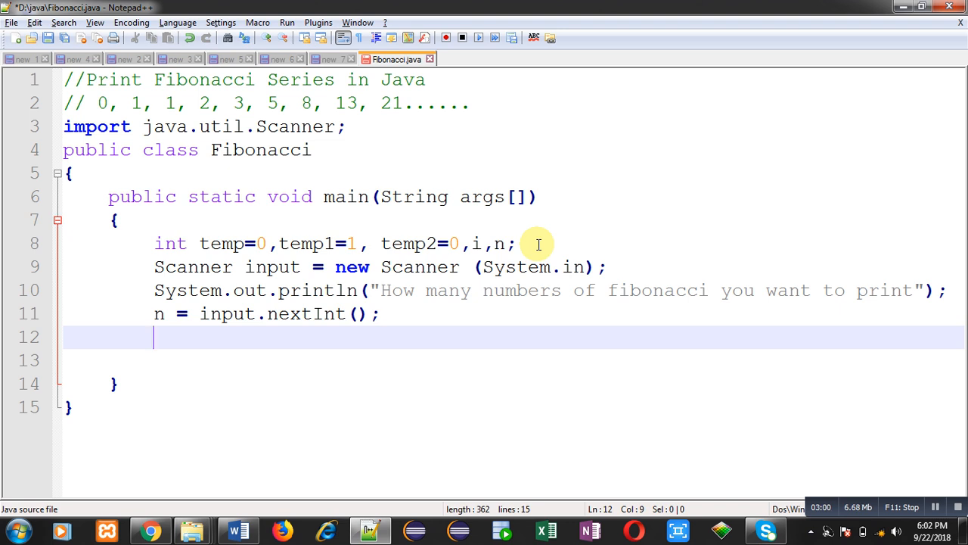
Write the loop header for(i=1 ;i<=n; i++) with its opening brace.
text(for()
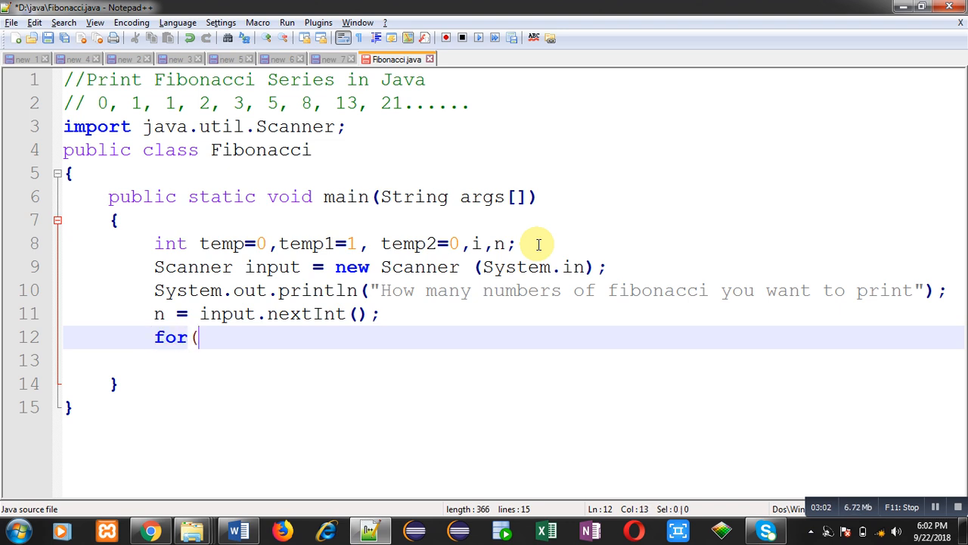
text(i=1)
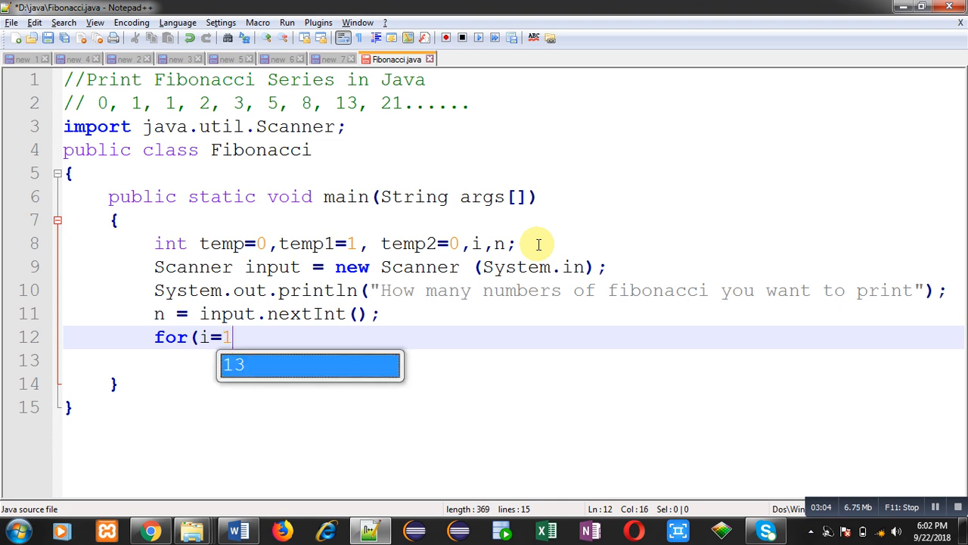
text(;i<=)
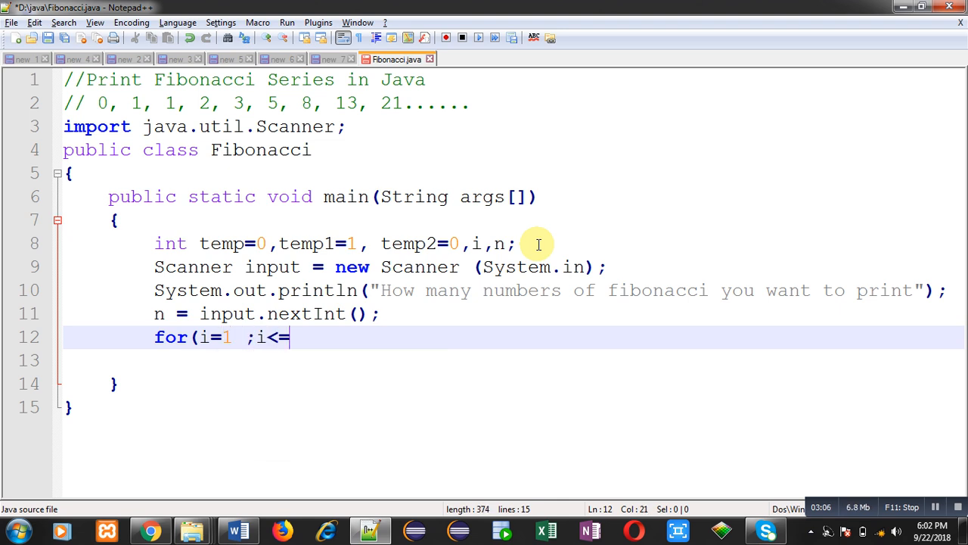
text(n; i)
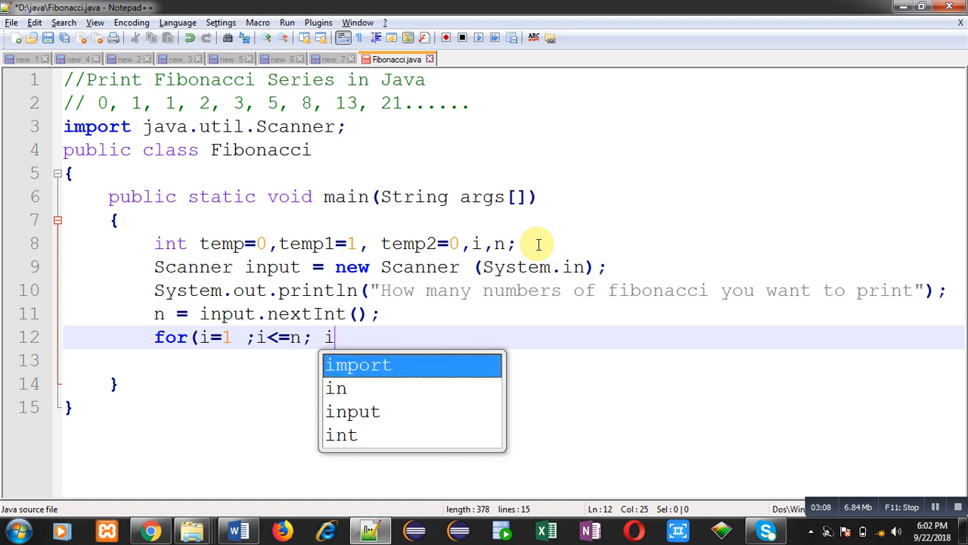
text(++))
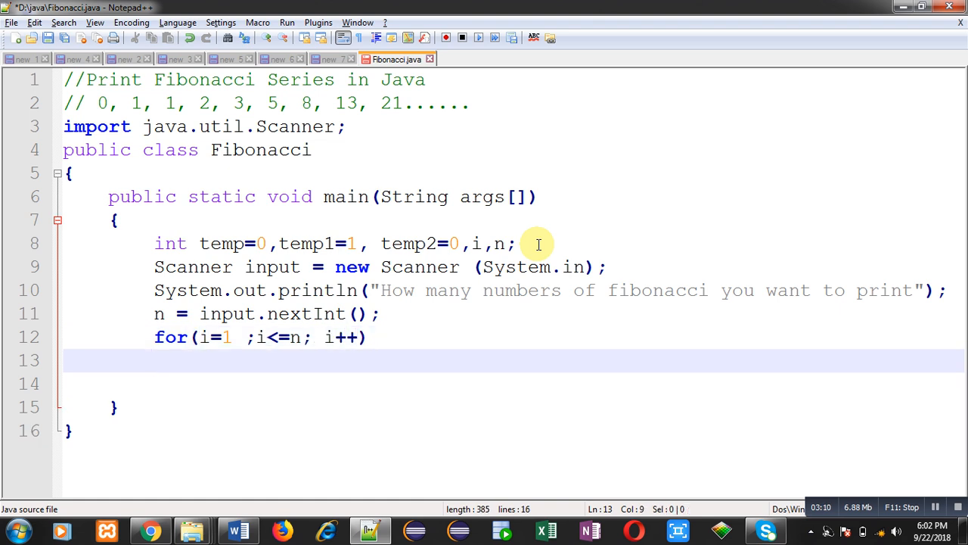
text({)
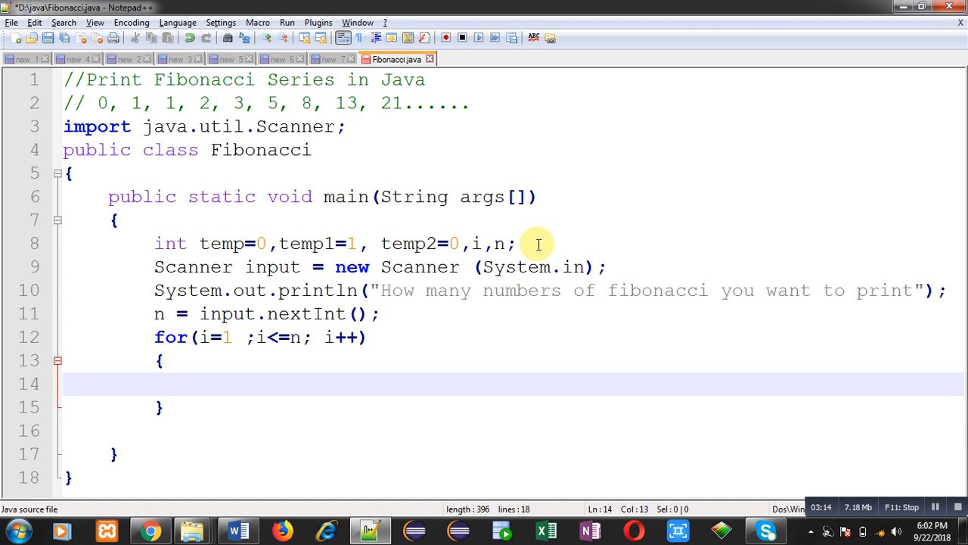
Start the loop body with System.out.println(temp + ...
text(System.out.println()
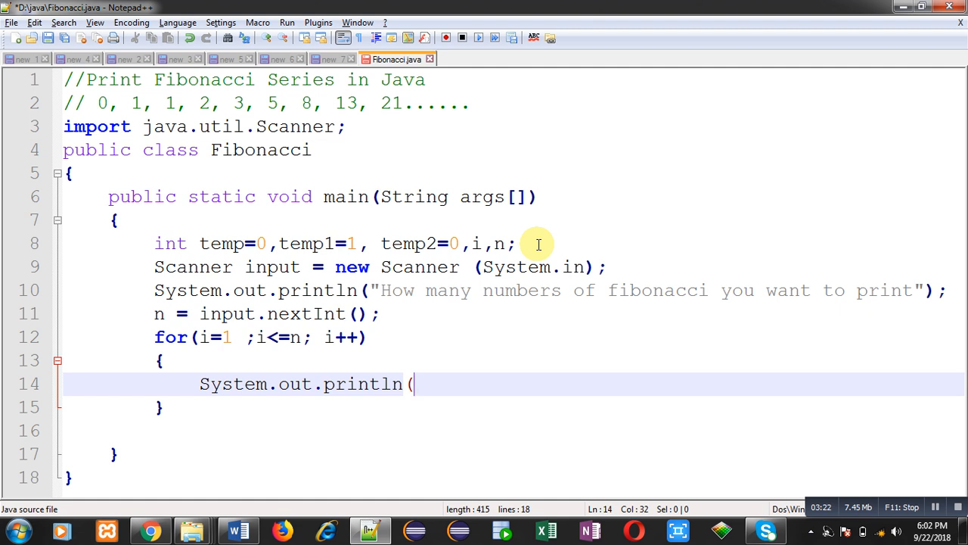
text(temp)
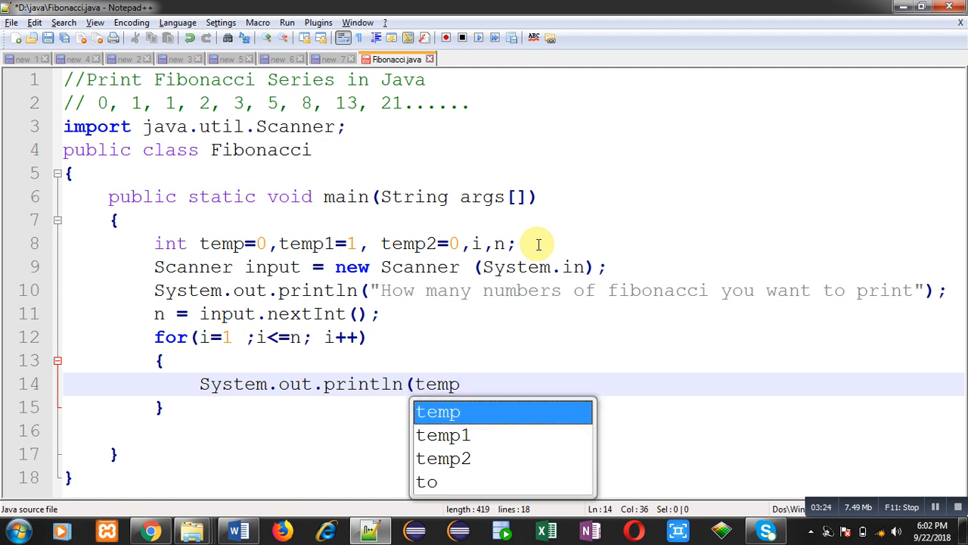
text(+ ",")
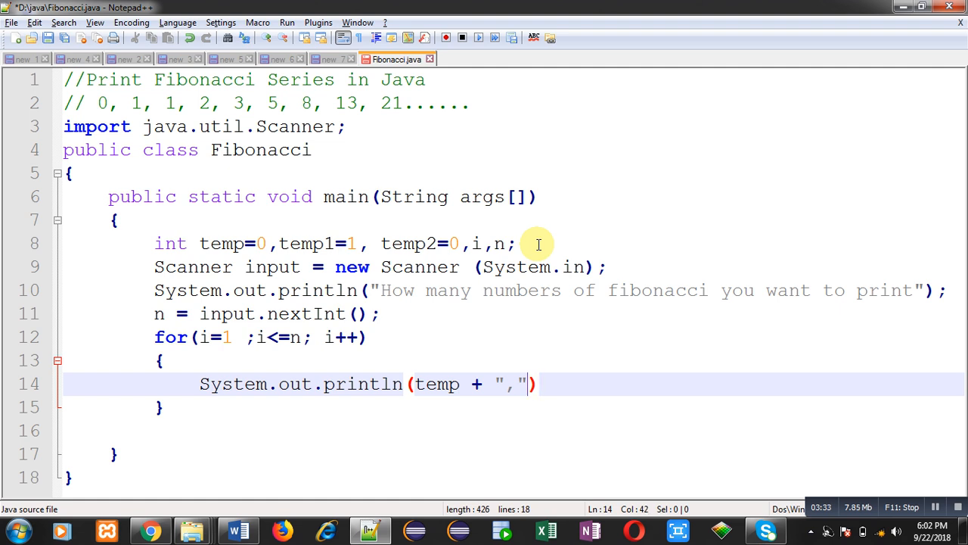
Finish the println with "..."); and add temp = temp1 + temp2;.
text(...)
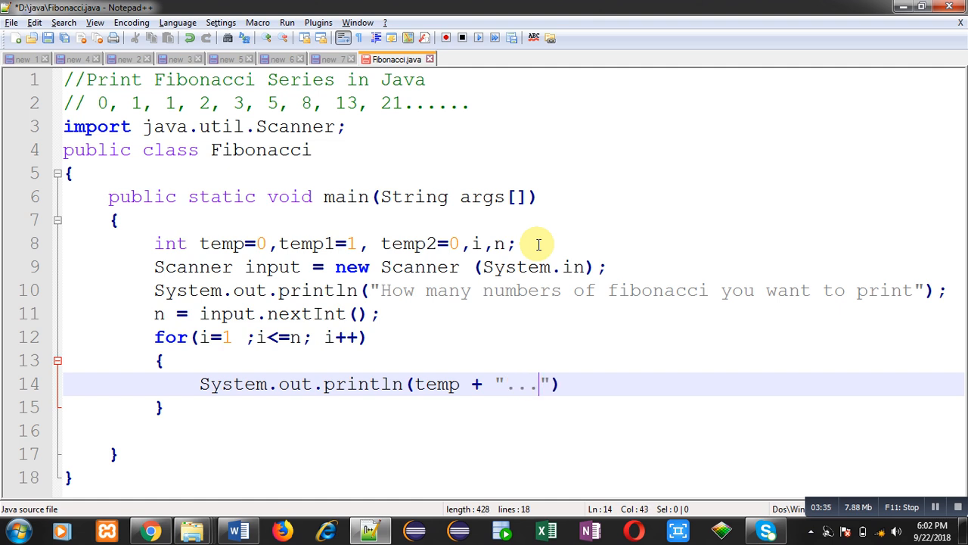
text(;)
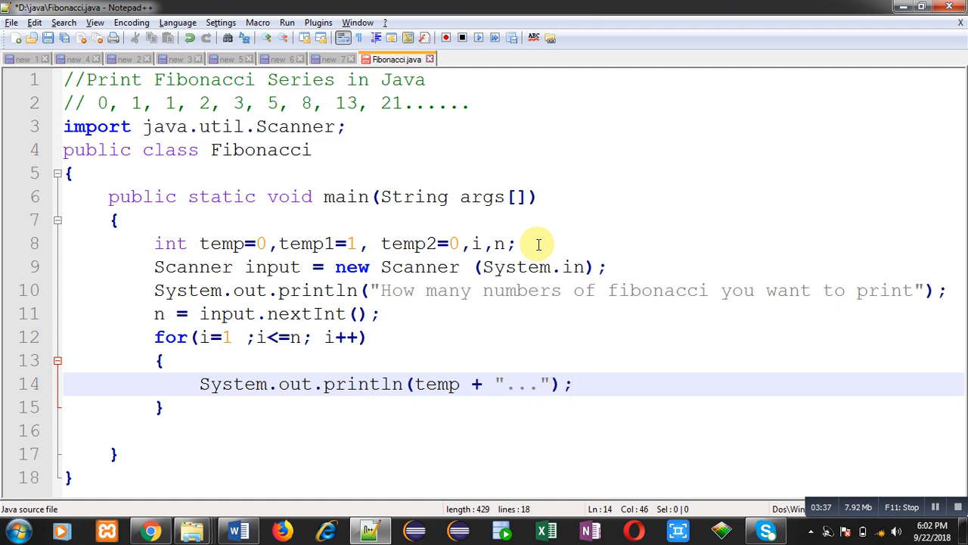
text(temp)
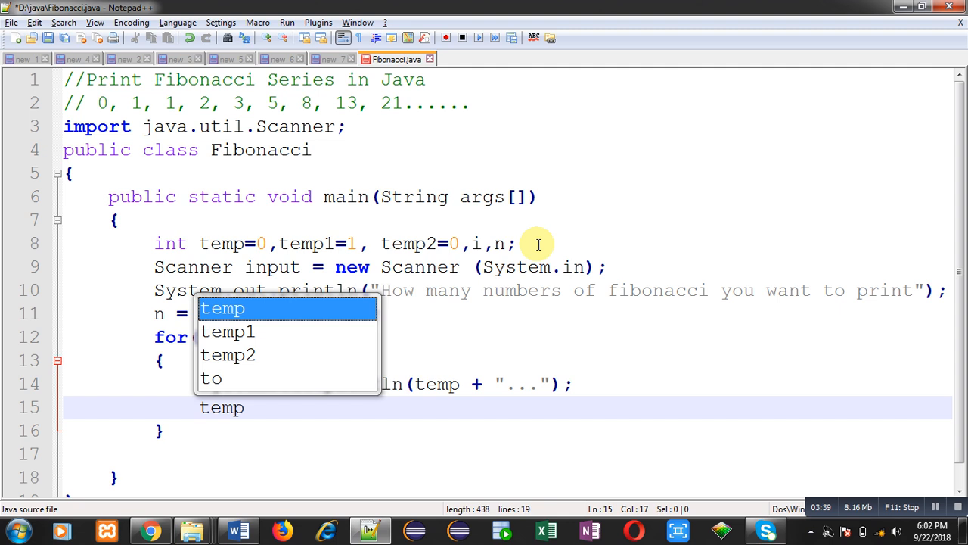
text(= temp1 +)
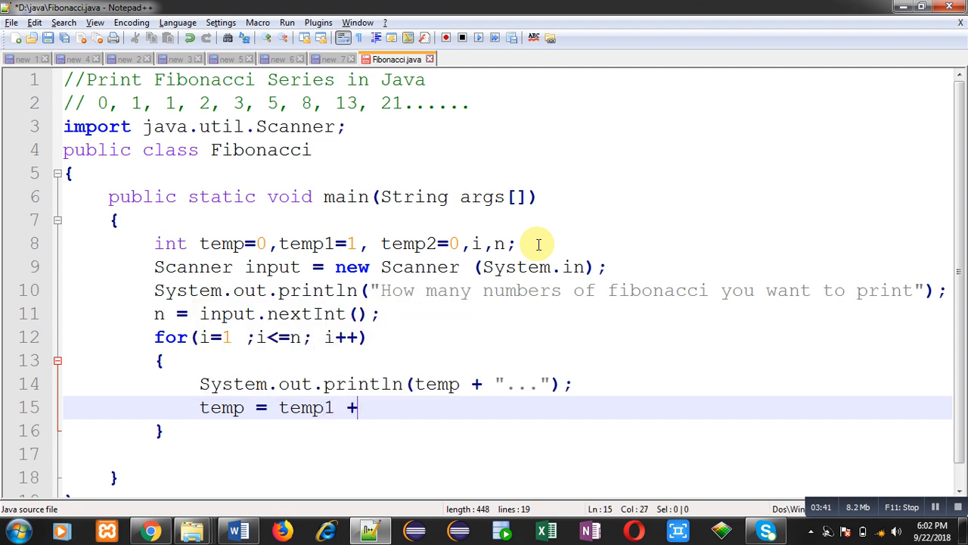
text(temp2;)
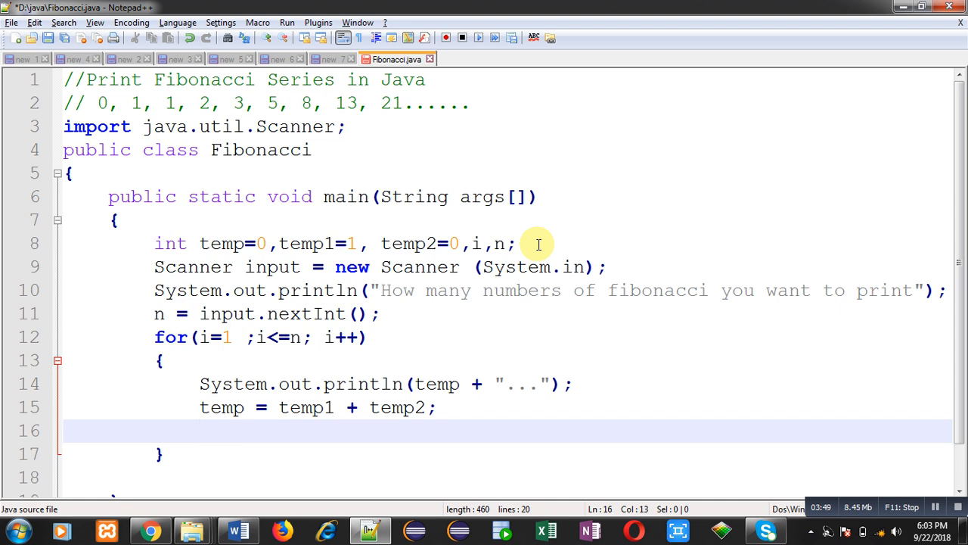
Add temp1 = temp2; and temp2 = temp; inside the loop.
text(temp1 =)
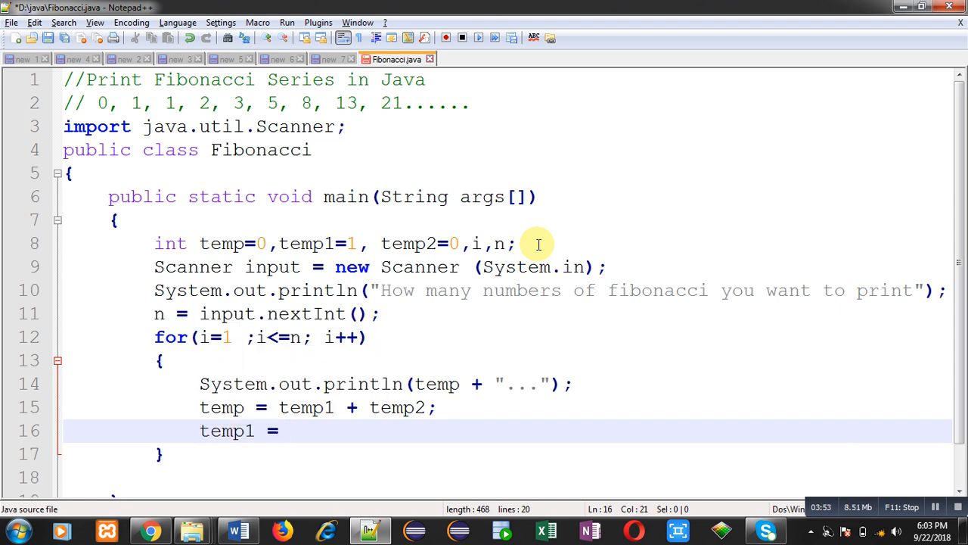
text(temp2;)
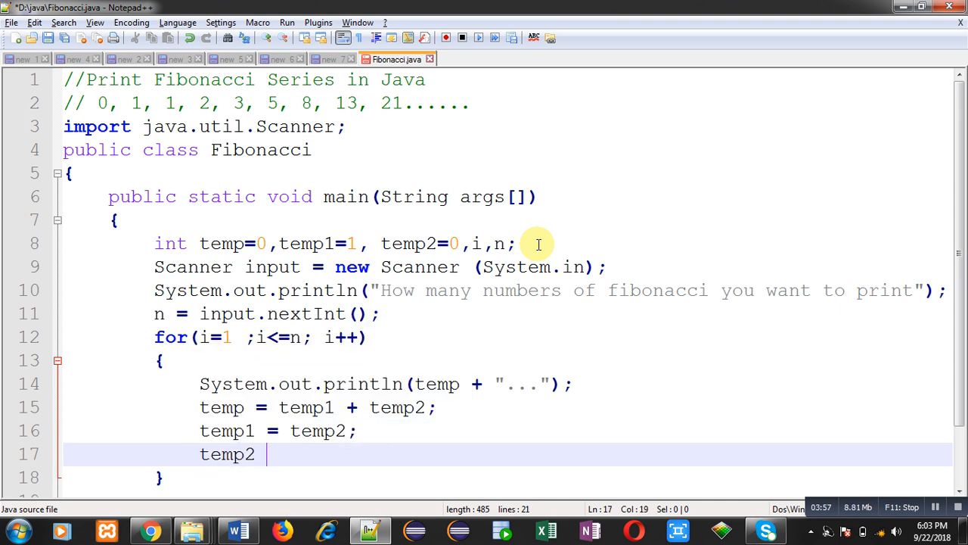
text(= temp;)
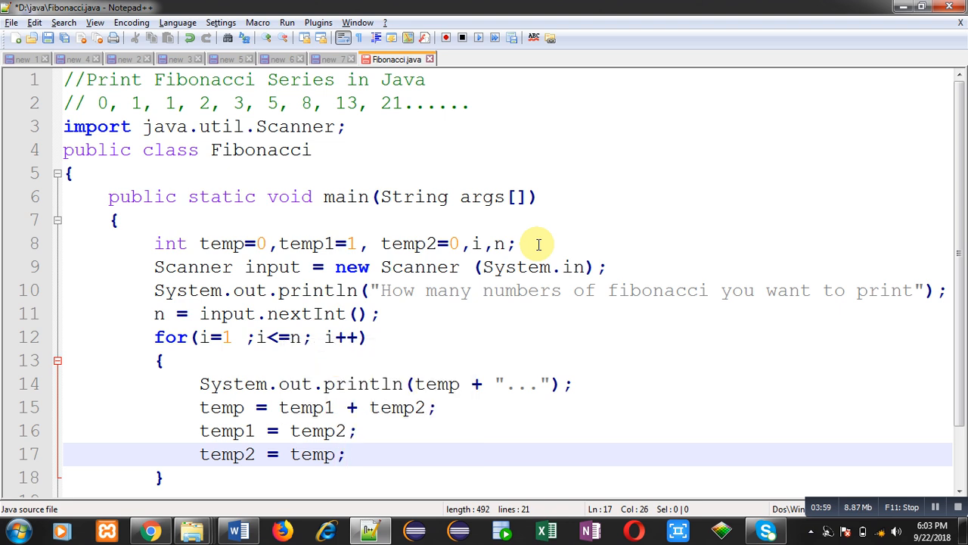
mouse_move(557, 317)
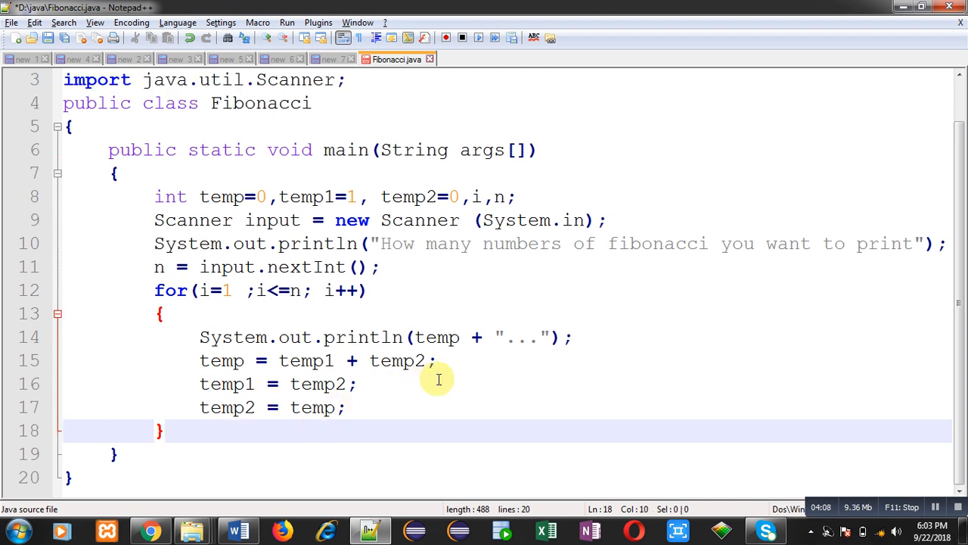
mouse_move(465, 368)
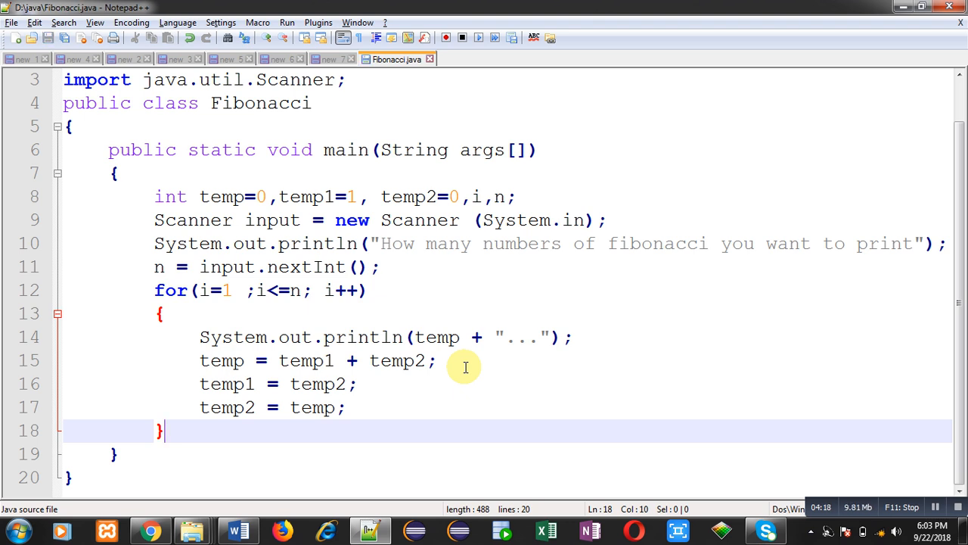
mouse_move(397, 59)
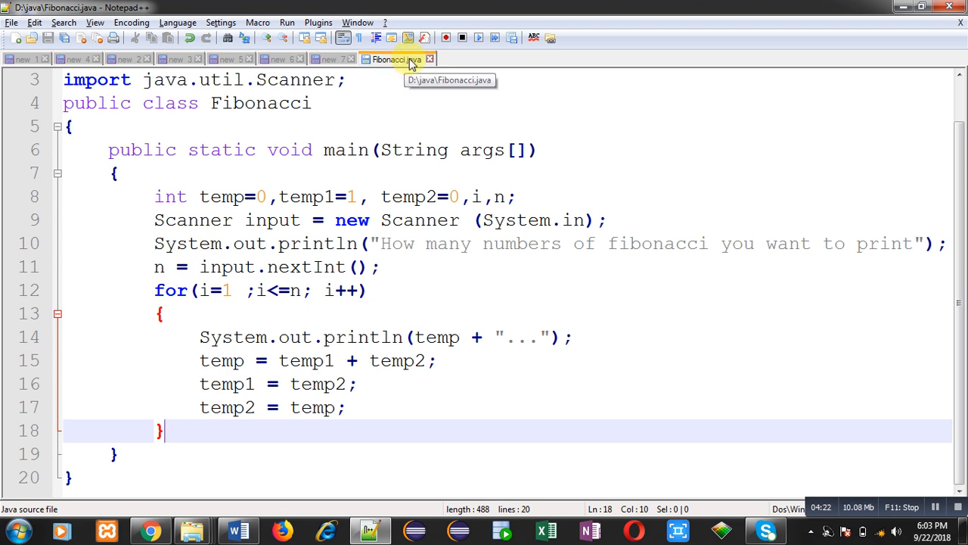
mouse_move(386, 90)
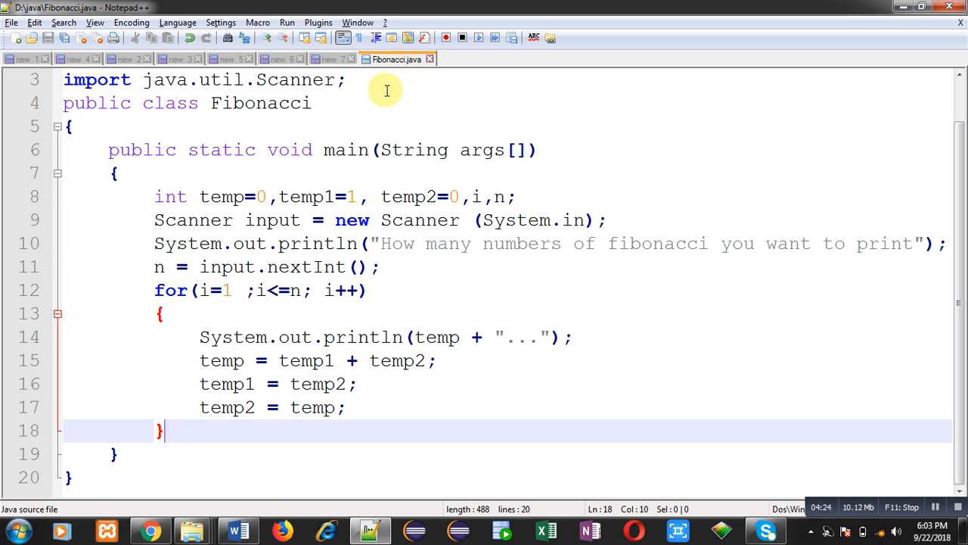
Launch cmd from Start and change into the D:\java folder.
click(12, 529)
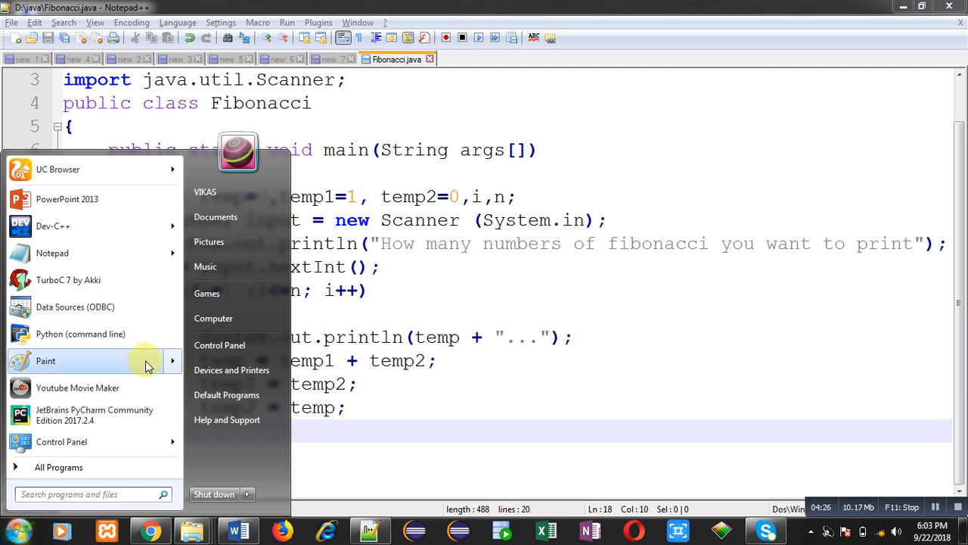
text(cmd)
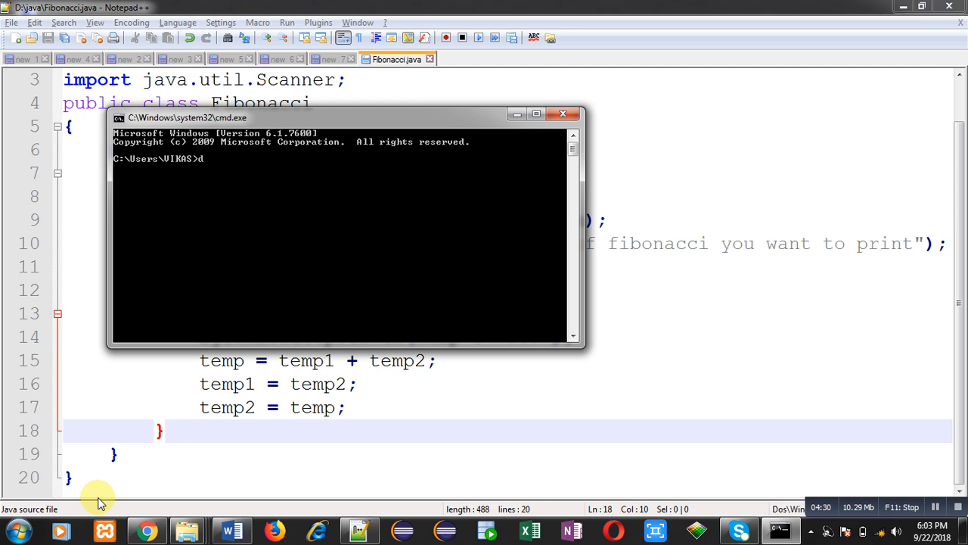
text(cd java)
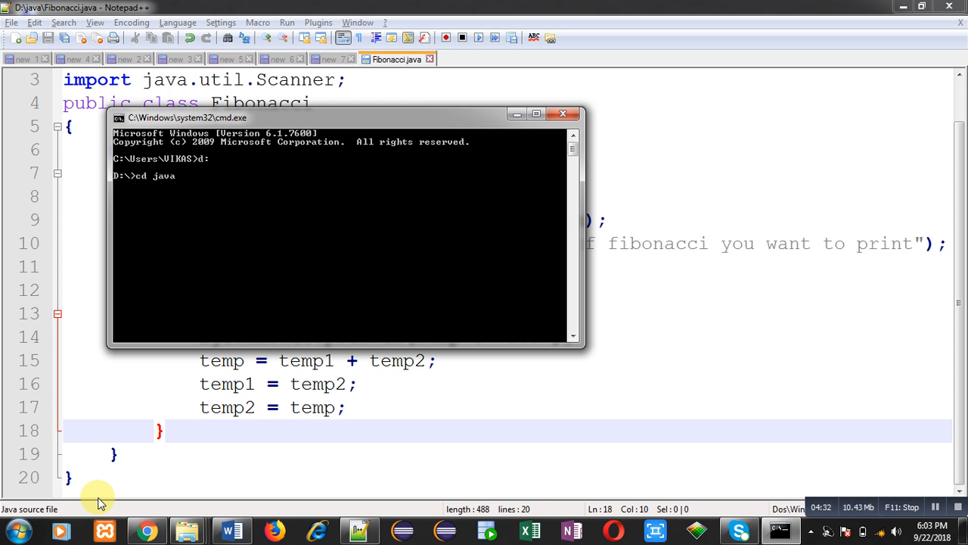
key(Return)
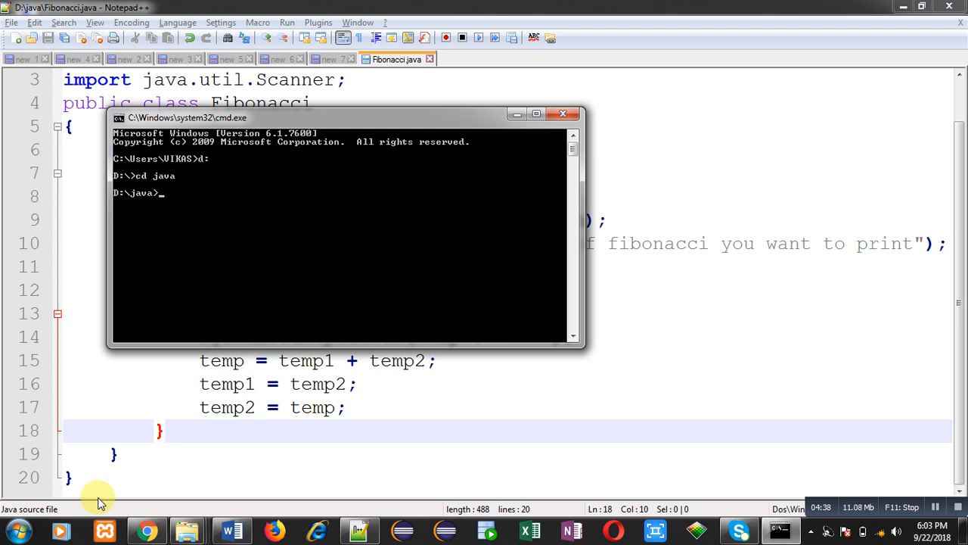
Compile the program with javac Fibonacci.java.
text(ja)
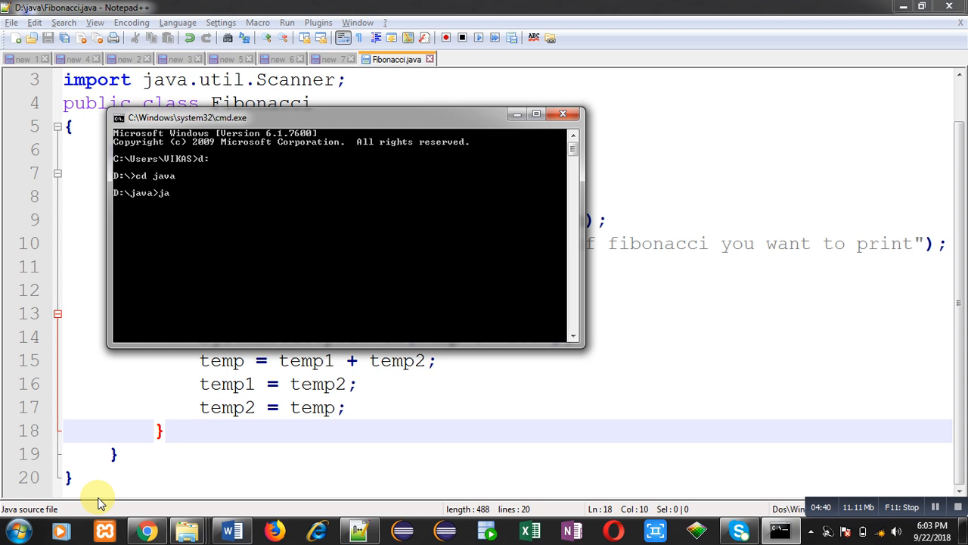
text(vac)
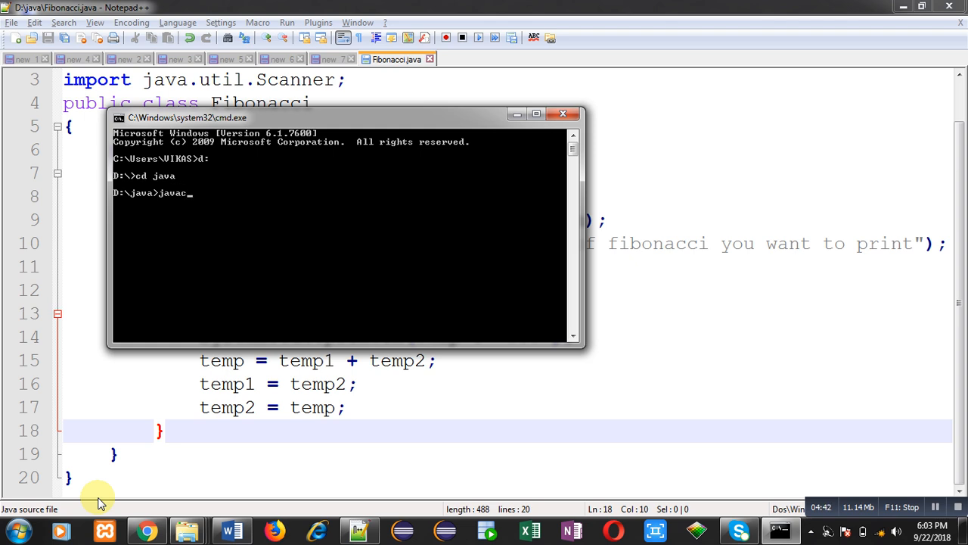
text(Fibona)
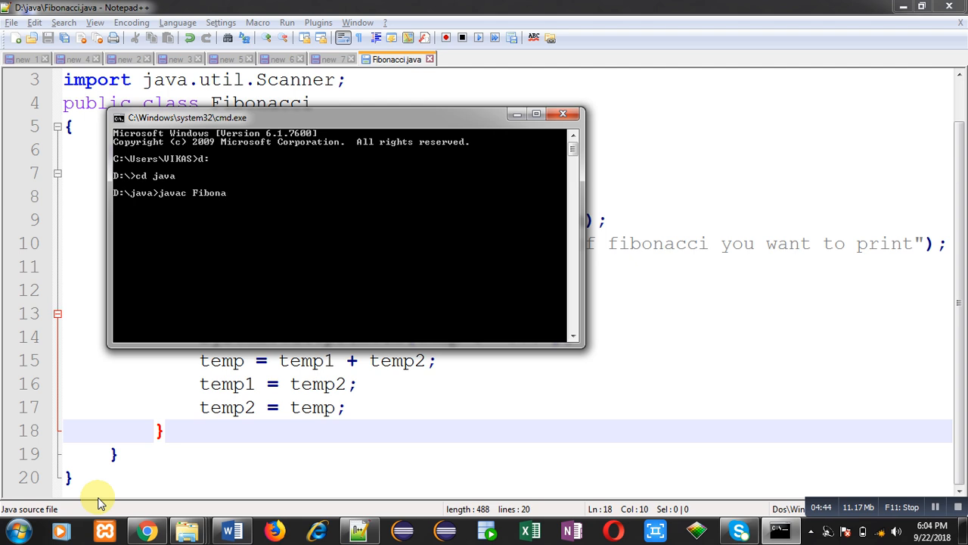
text(cci.java)
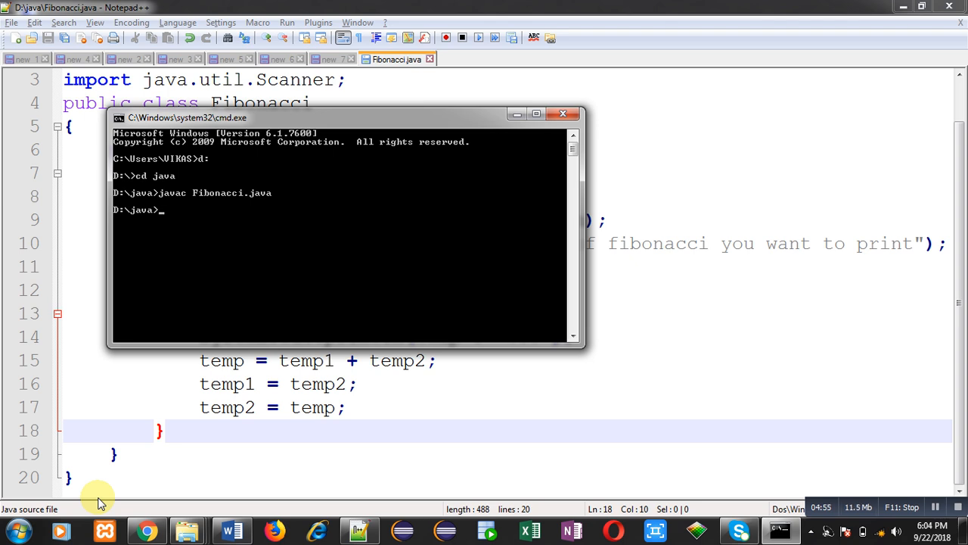
Run java Fibonacci and enter 10 at the how-many prompt.
text(java Fibo)
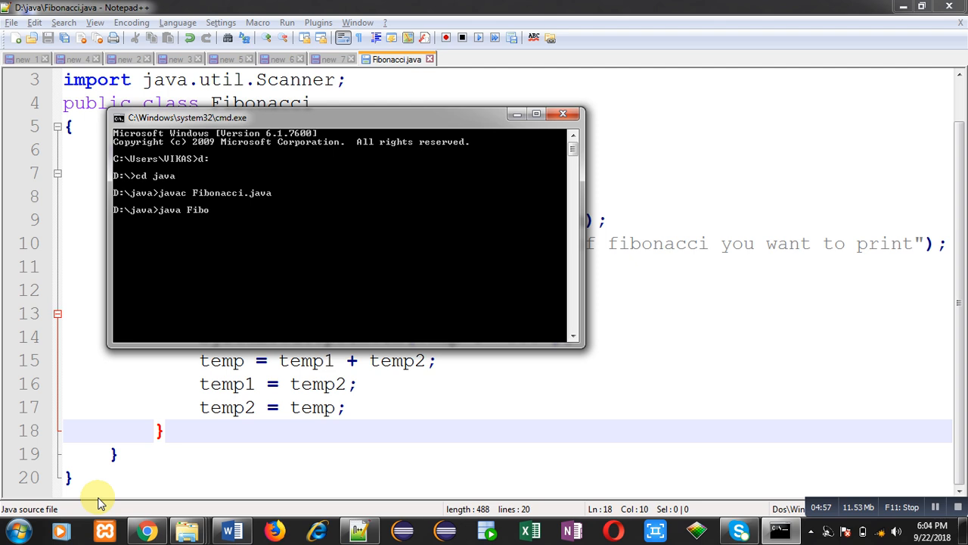
text(nacci)
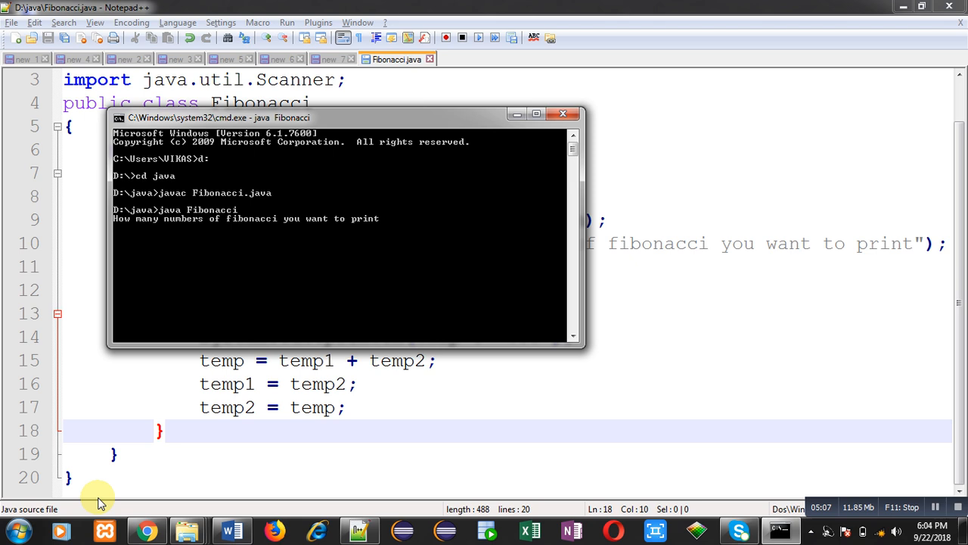
text(10)
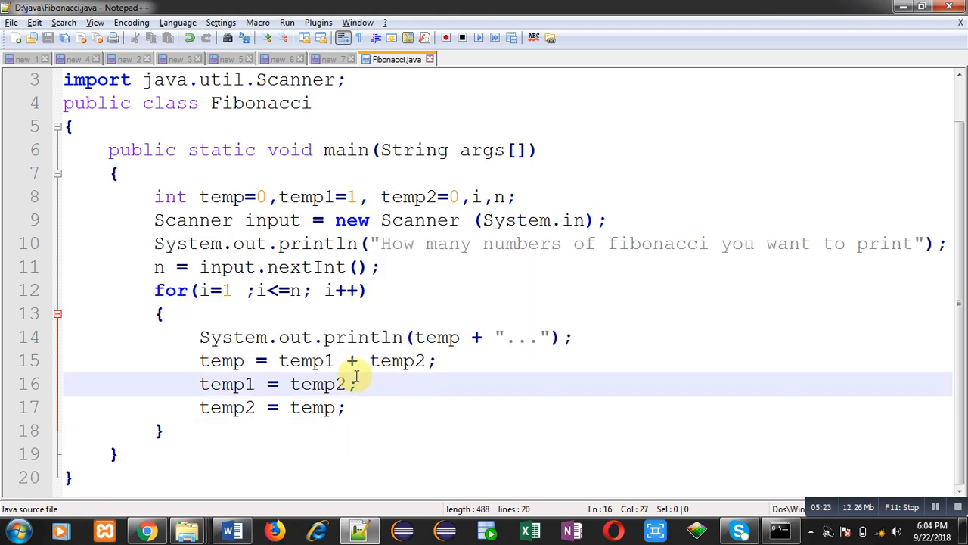
Change println to print in the loop so terms appear on one line.
click(405, 336)
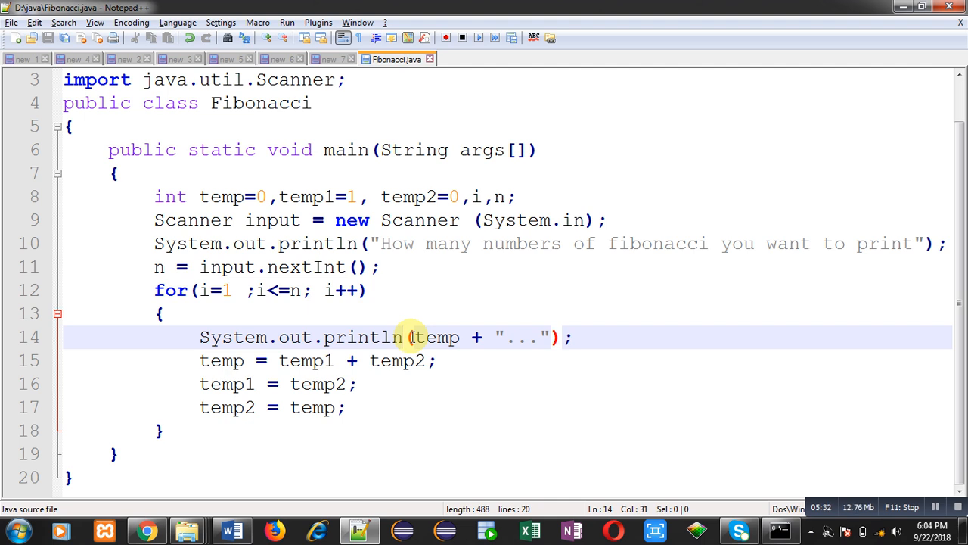
key(Backspace)
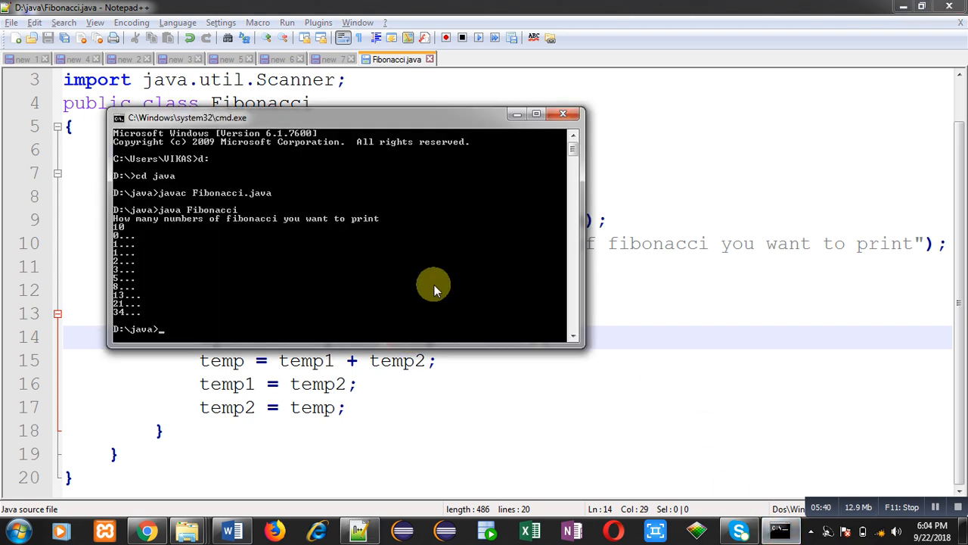
Recompile with javac Fibonacci.java, rerun java Fibonacci and enter 10 terms.
text(javac Fibonacci.java)
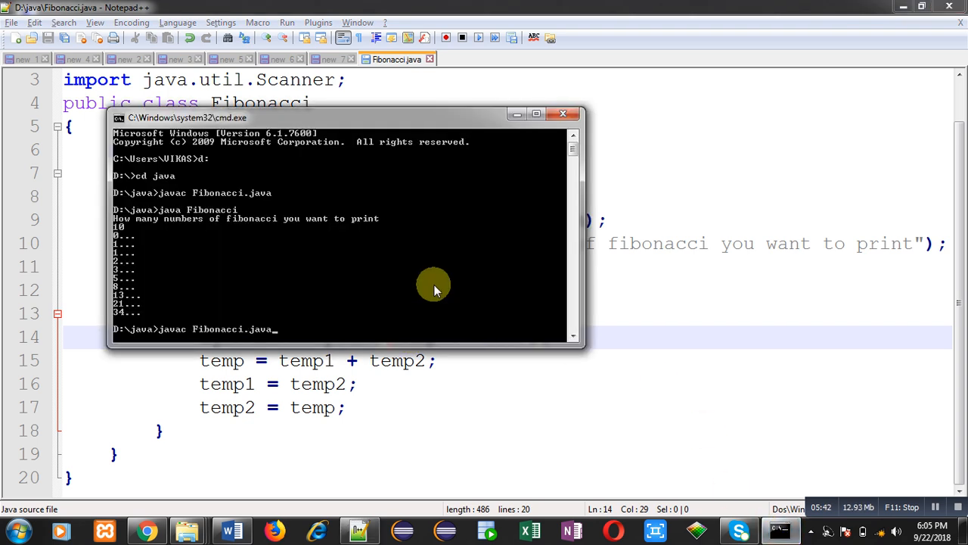
key(Return)
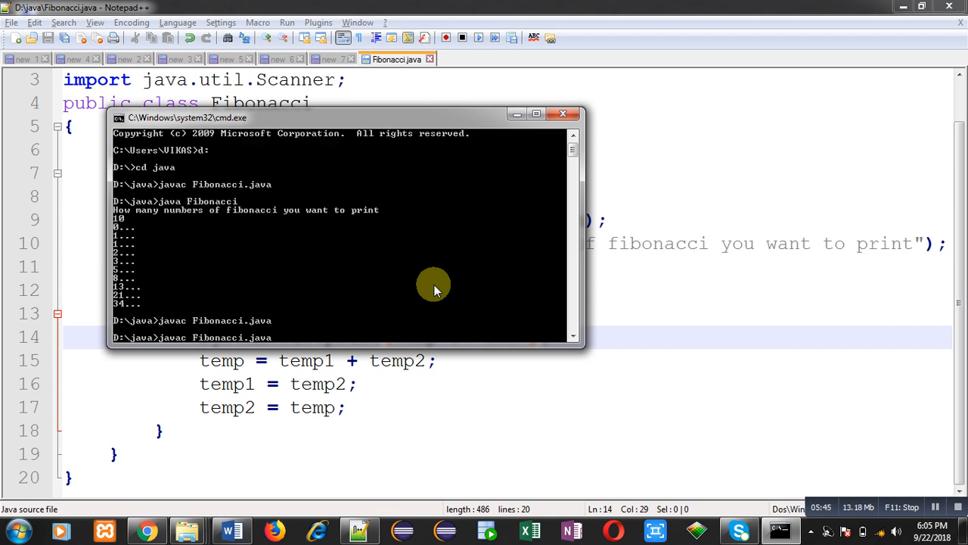
text(java Fibonacci)
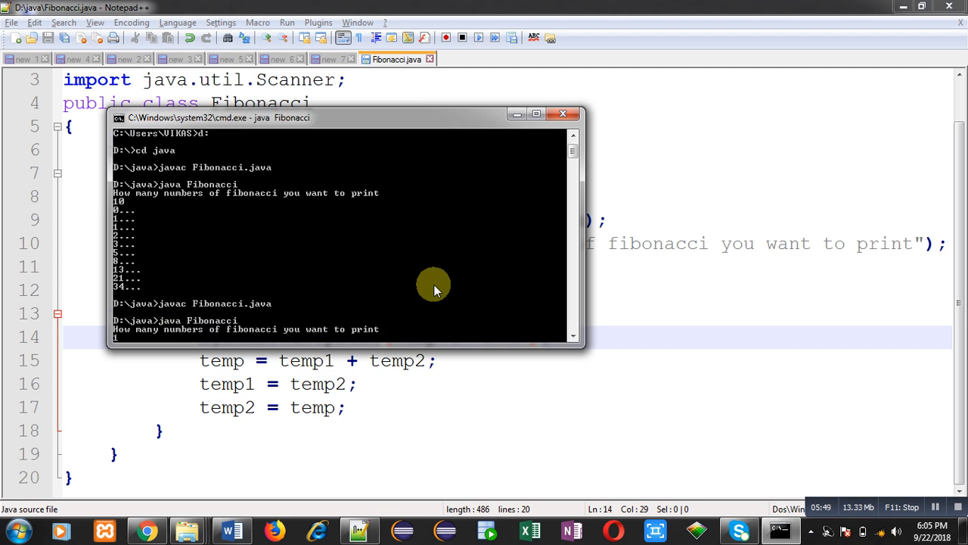
text(10)
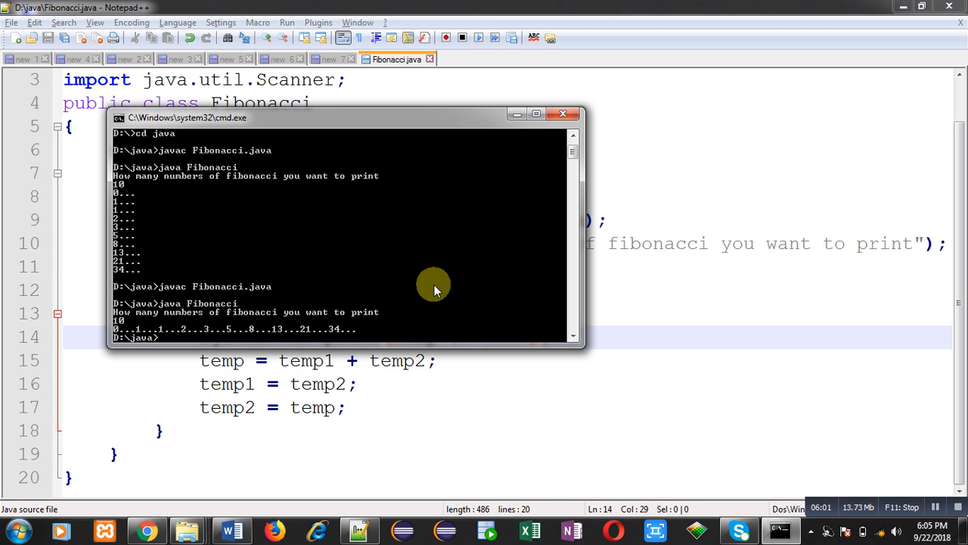
mouse_move(245, 254)
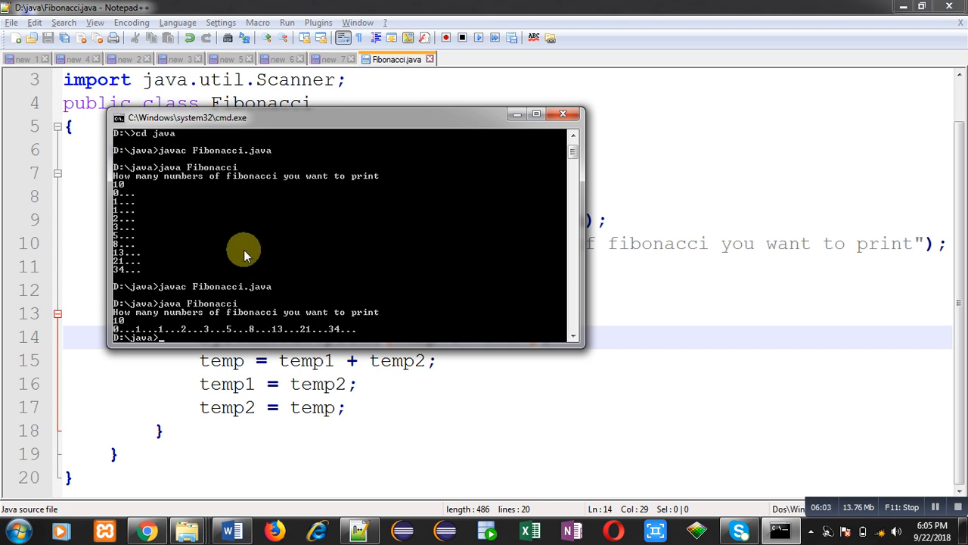